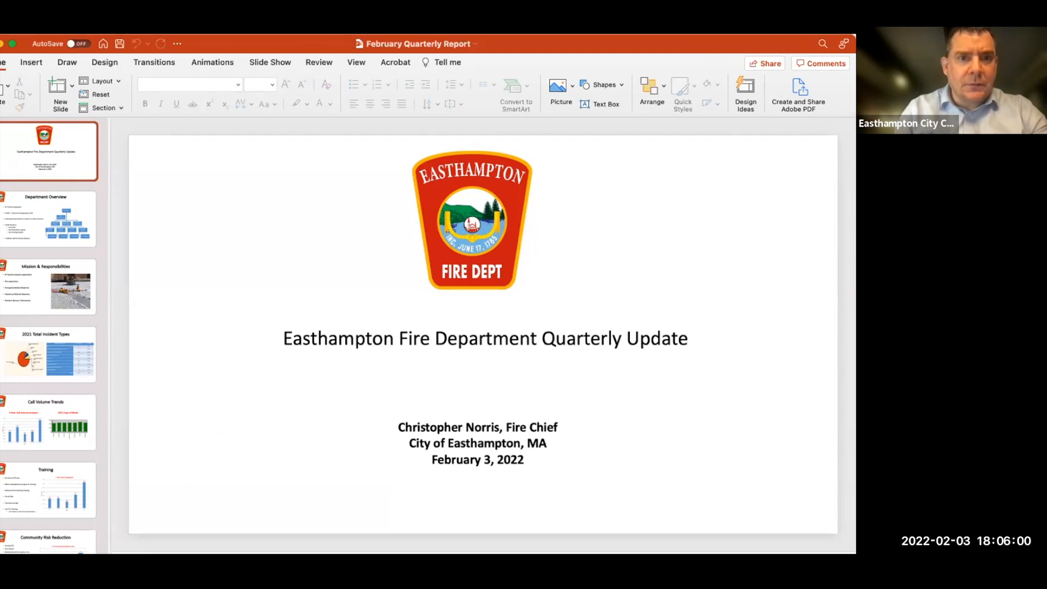
# Start the Quarterly Update slide show from slide 1 in Presenter View
pyautogui.click(270, 62)
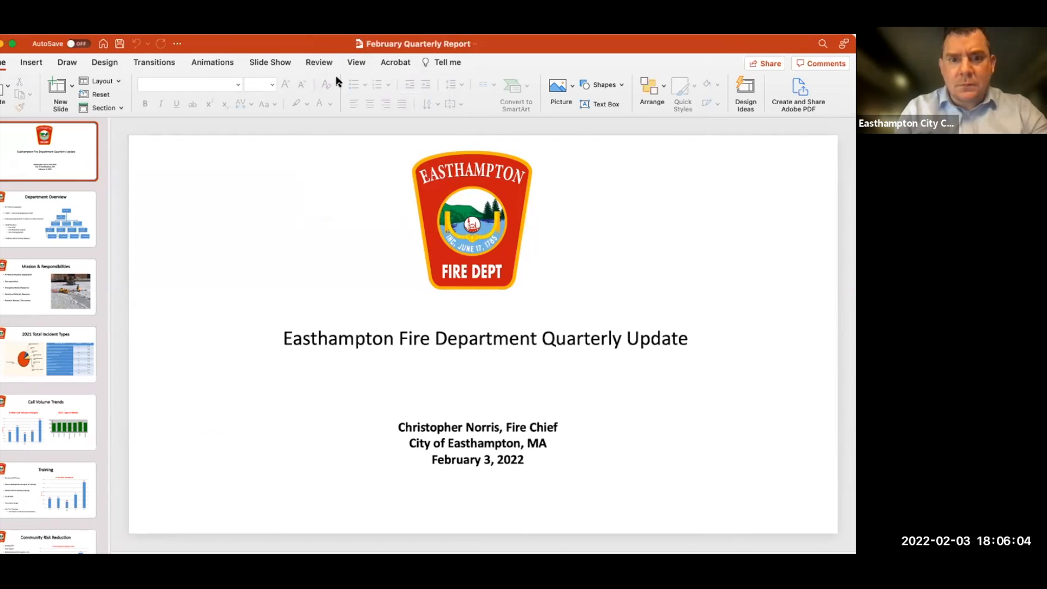
pyautogui.click(270, 61)
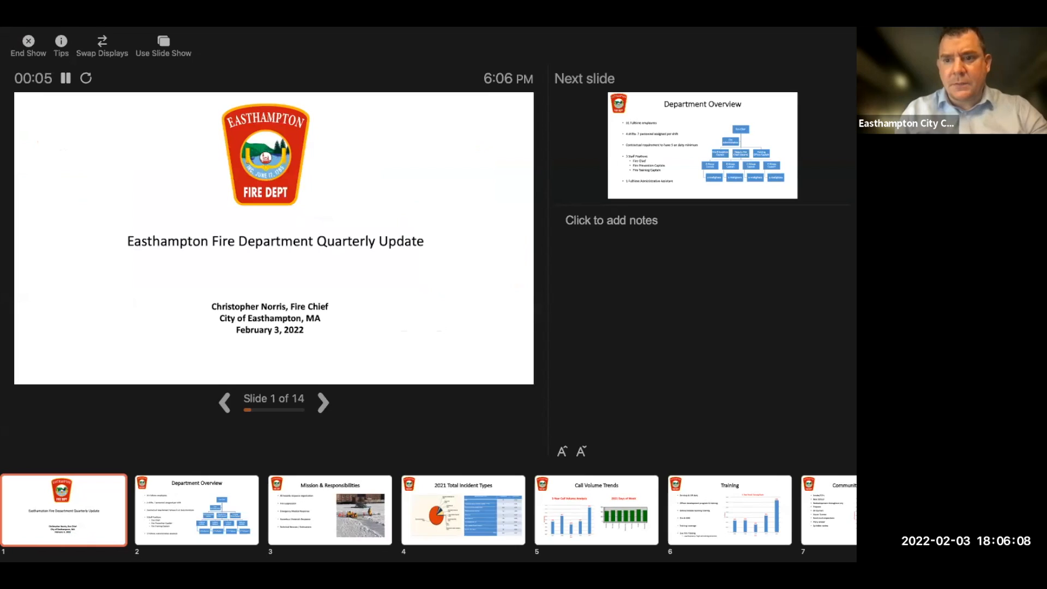
pyautogui.moveTo(354, 313)
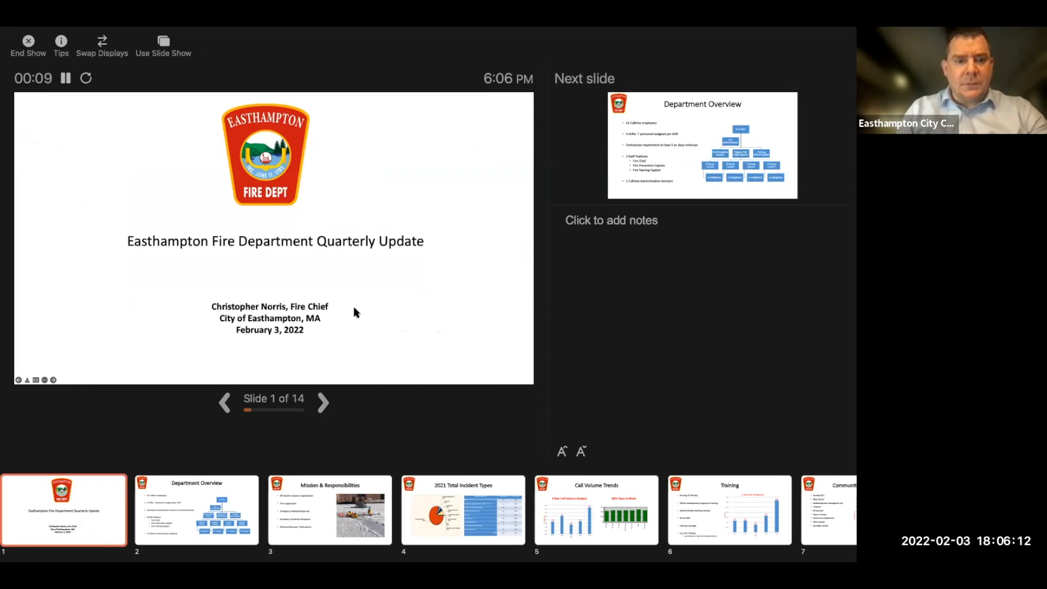
pyautogui.moveTo(376, 415)
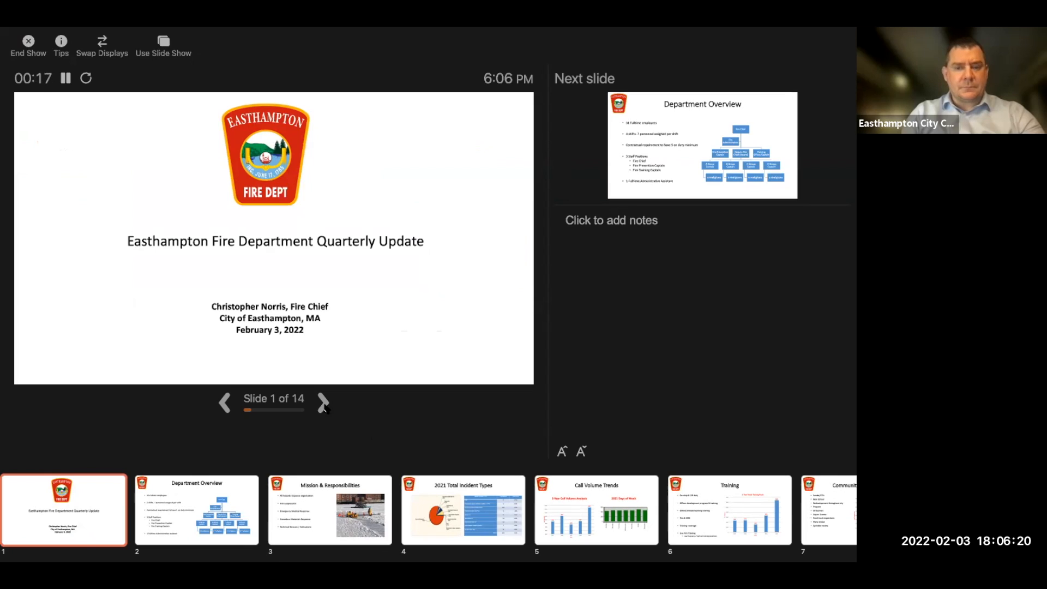
pyautogui.moveTo(767, 121)
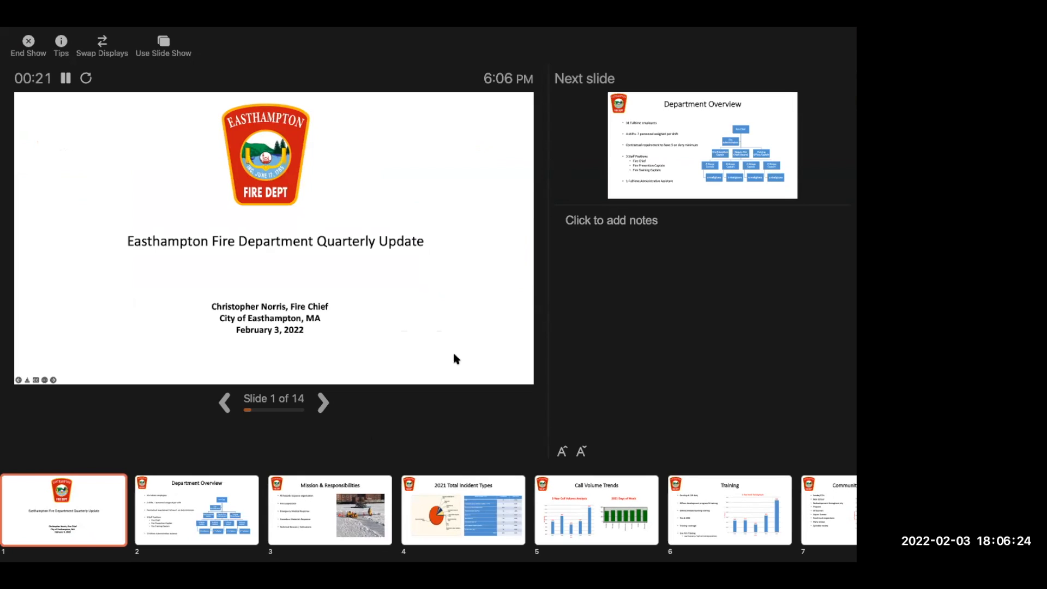
pyautogui.moveTo(323, 408)
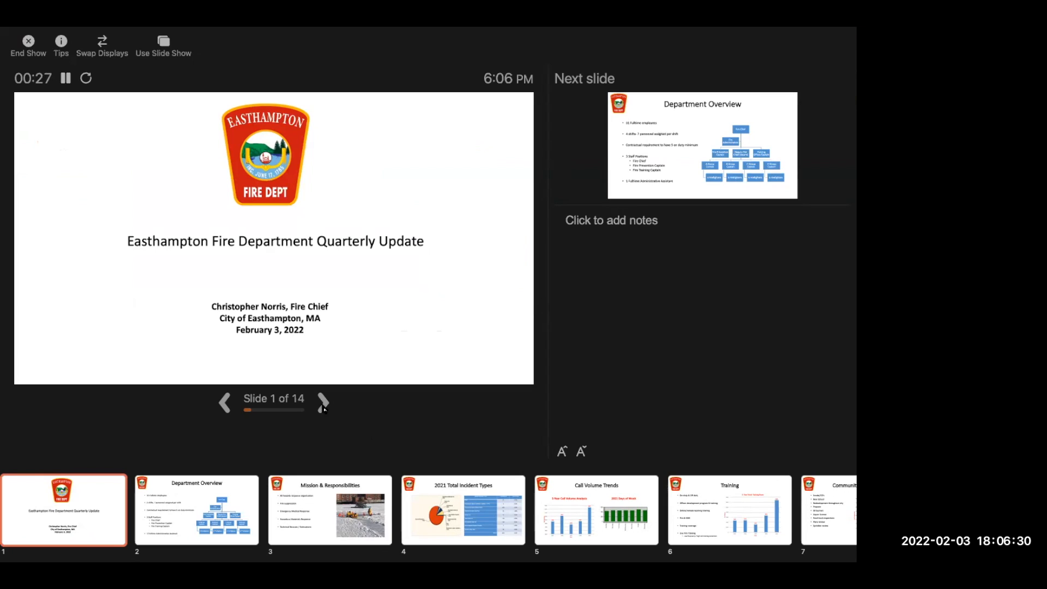
pyautogui.moveTo(402, 333)
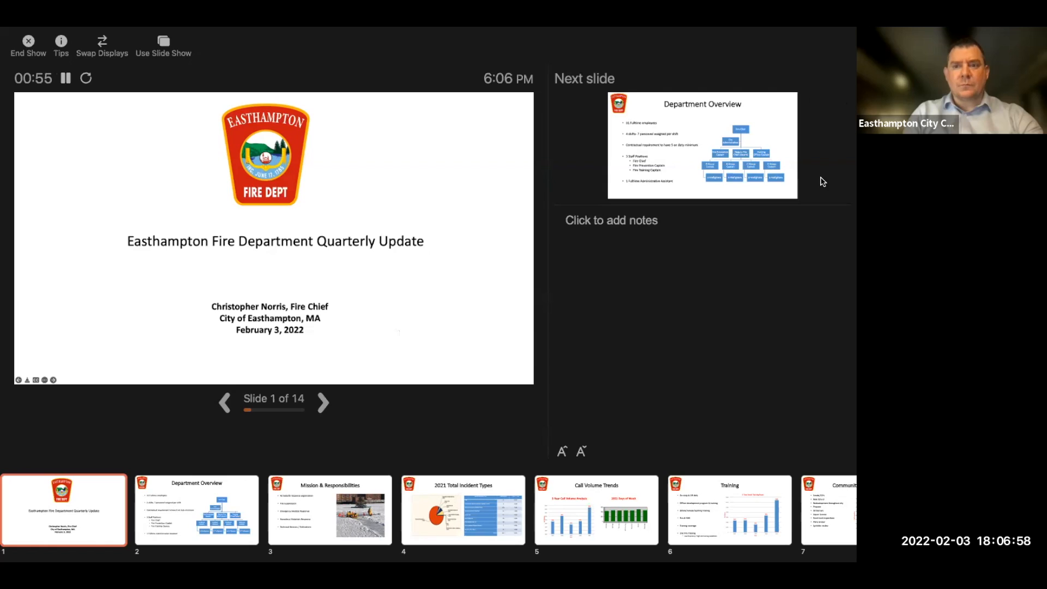
pyautogui.moveTo(590, 357)
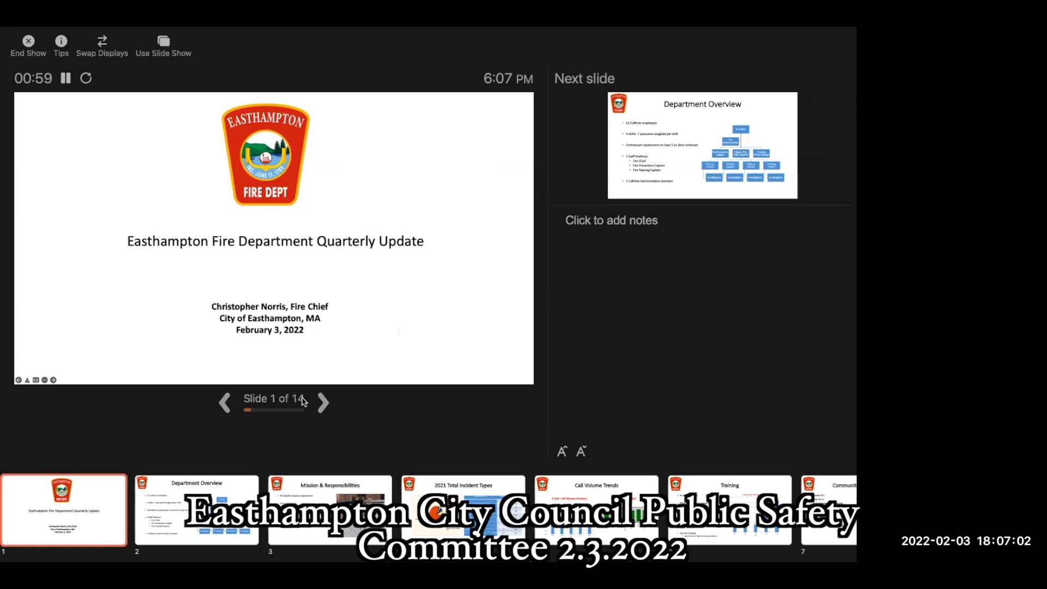
pyautogui.click(323, 402)
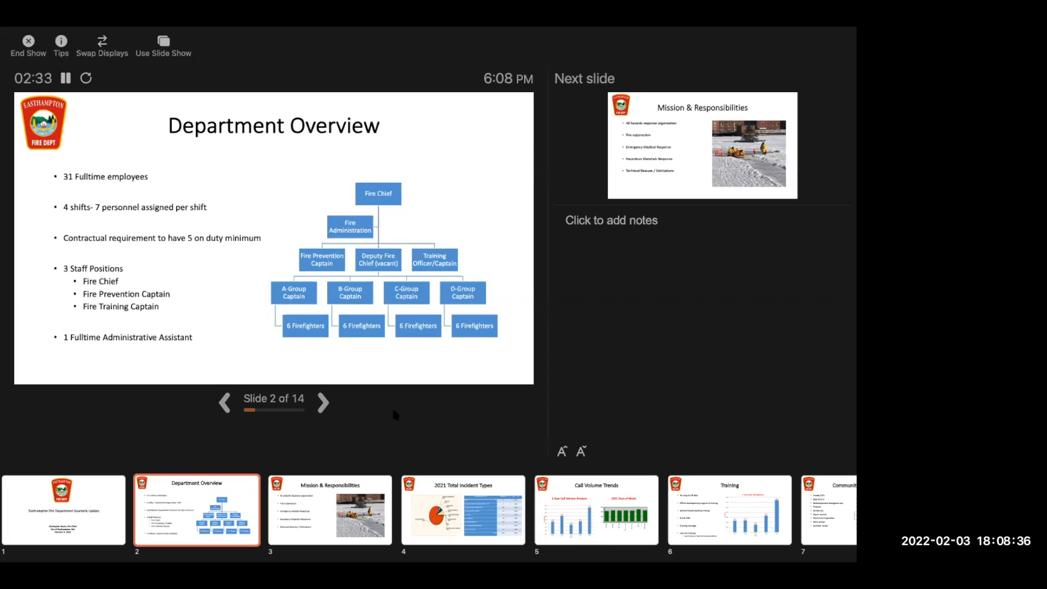
pyautogui.moveTo(400, 408)
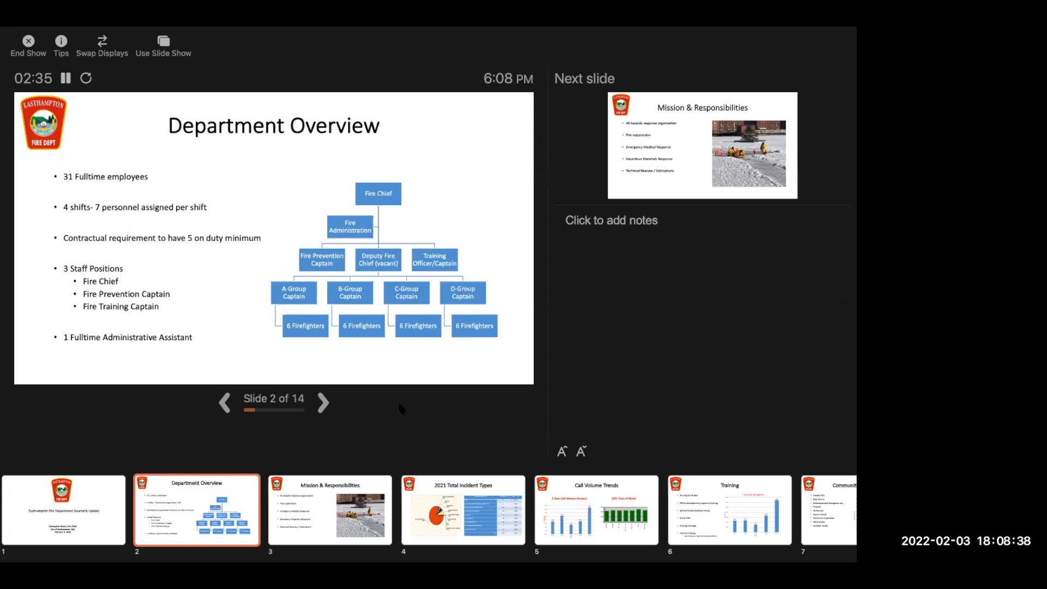
pyautogui.moveTo(401, 354)
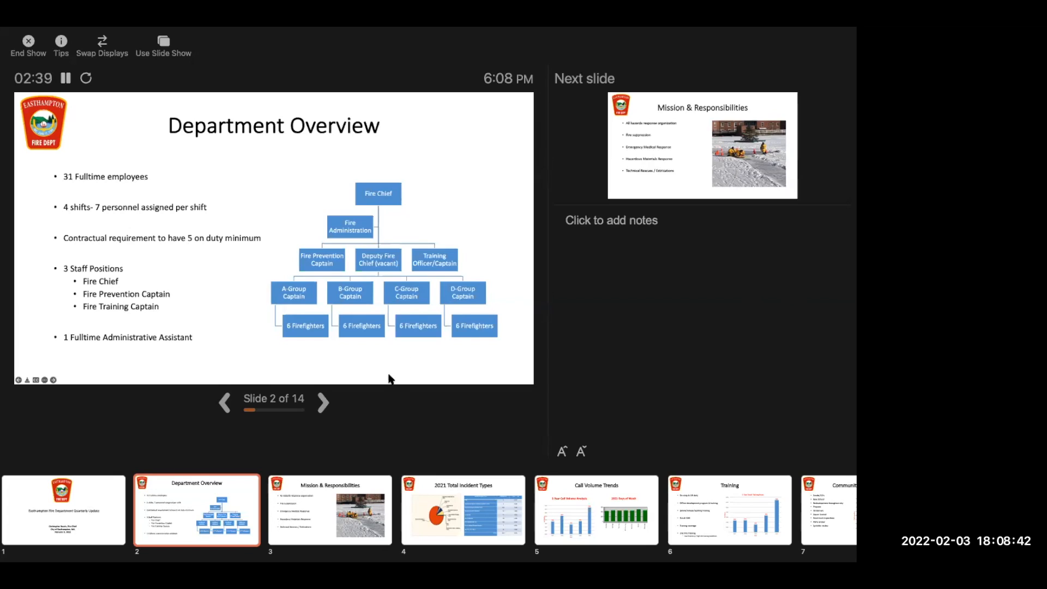
pyautogui.moveTo(396, 375)
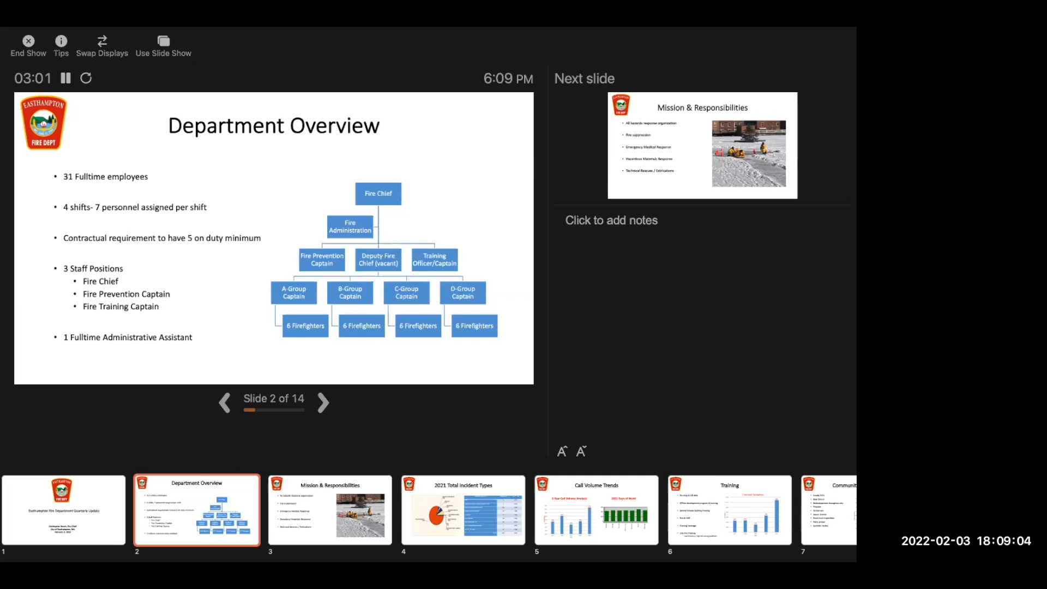
pyautogui.moveTo(580, 264)
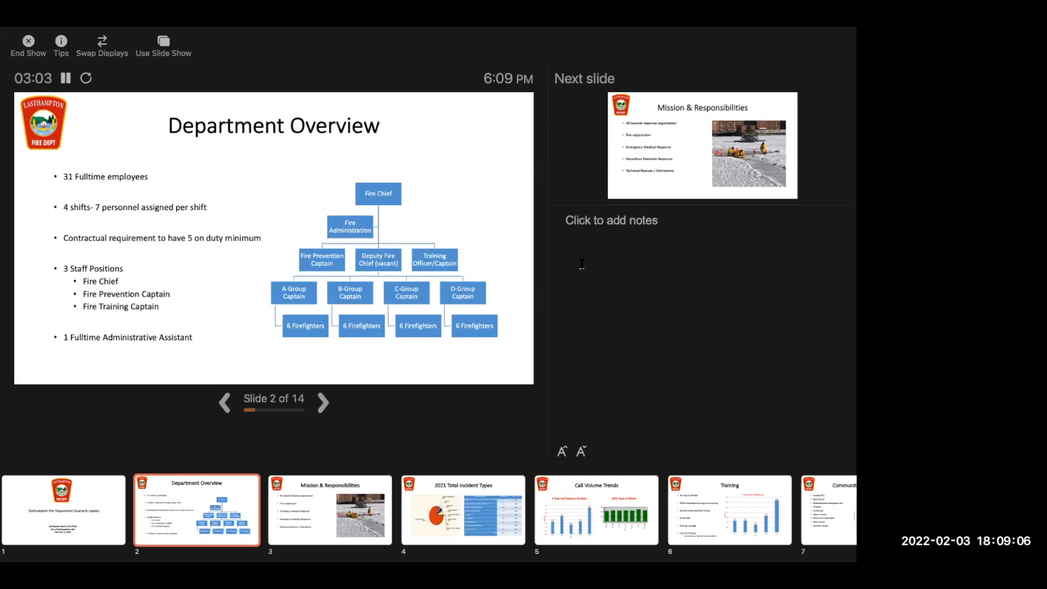
# Advance the slide show to slide 3, Mission & Responsibilities
pyautogui.click(322, 402)
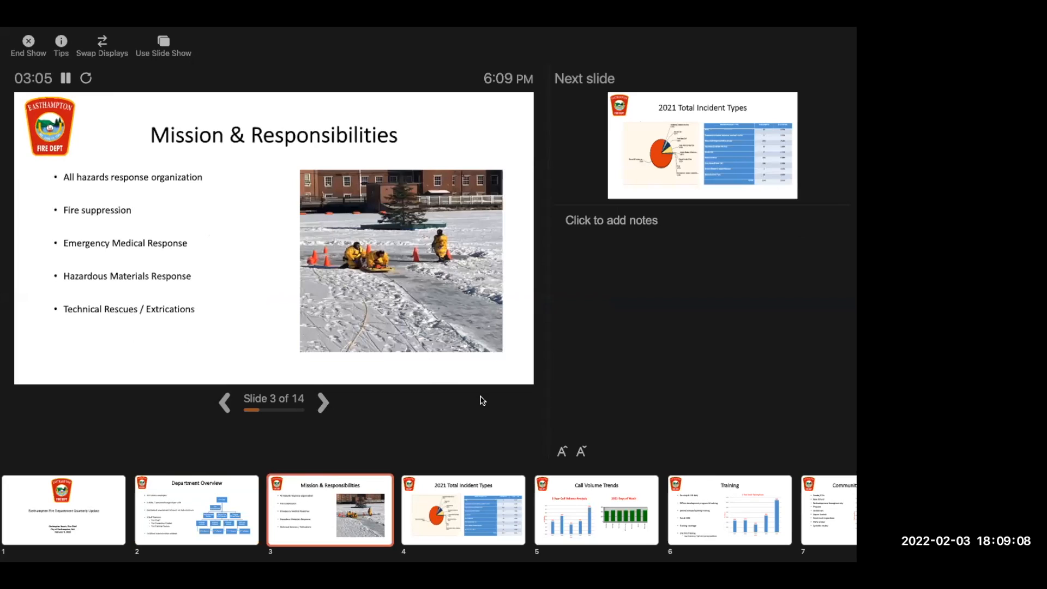
pyautogui.moveTo(396, 407)
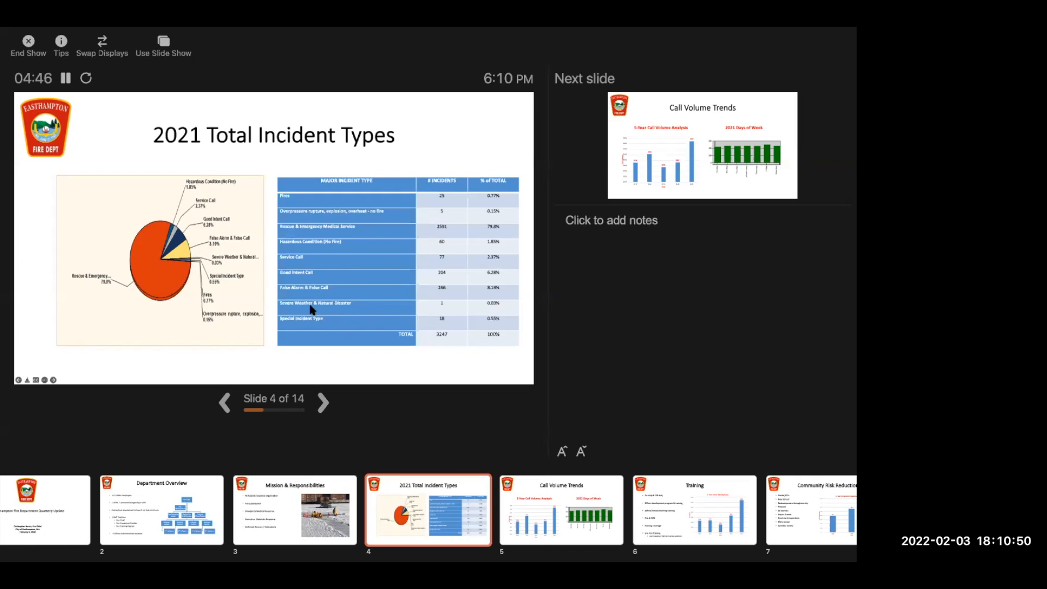
pyautogui.moveTo(361, 264)
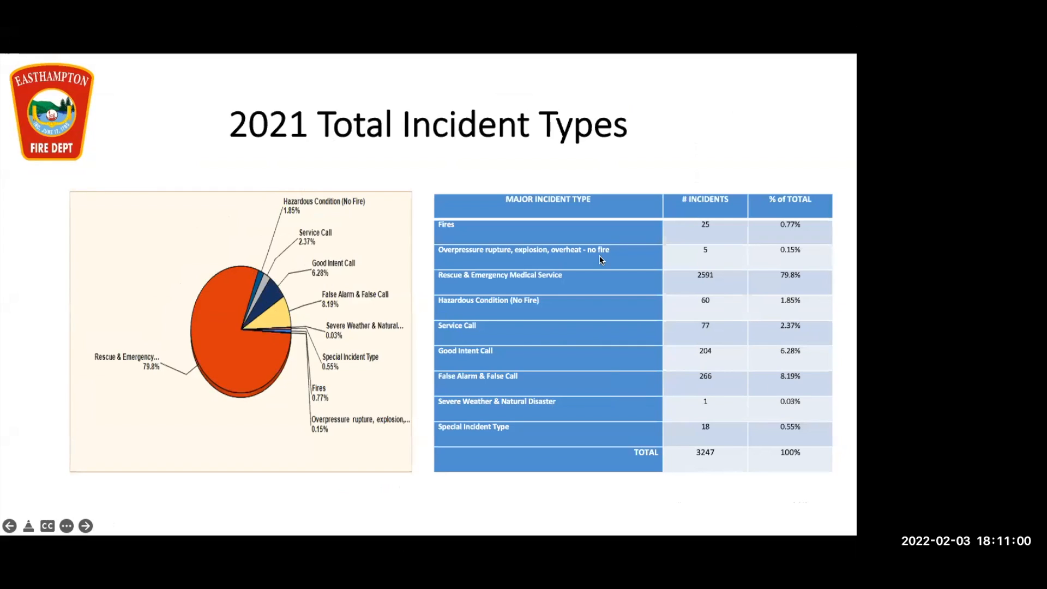
pyautogui.moveTo(431, 502)
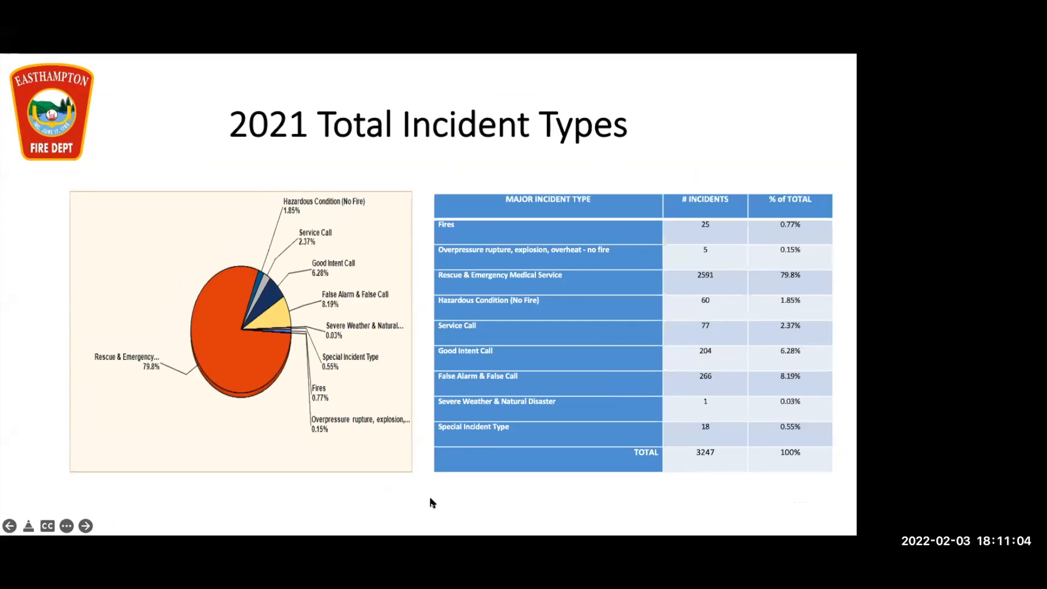
pyautogui.moveTo(594, 246)
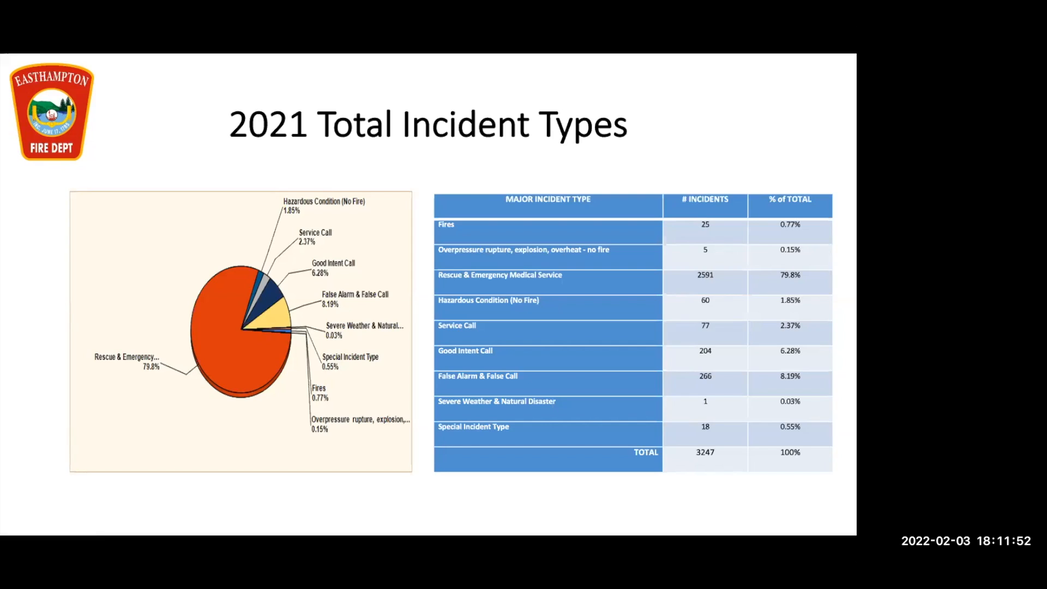
# Advance to the Call Volume Trends slide with its five-year and weekday charts
pyautogui.press('right')
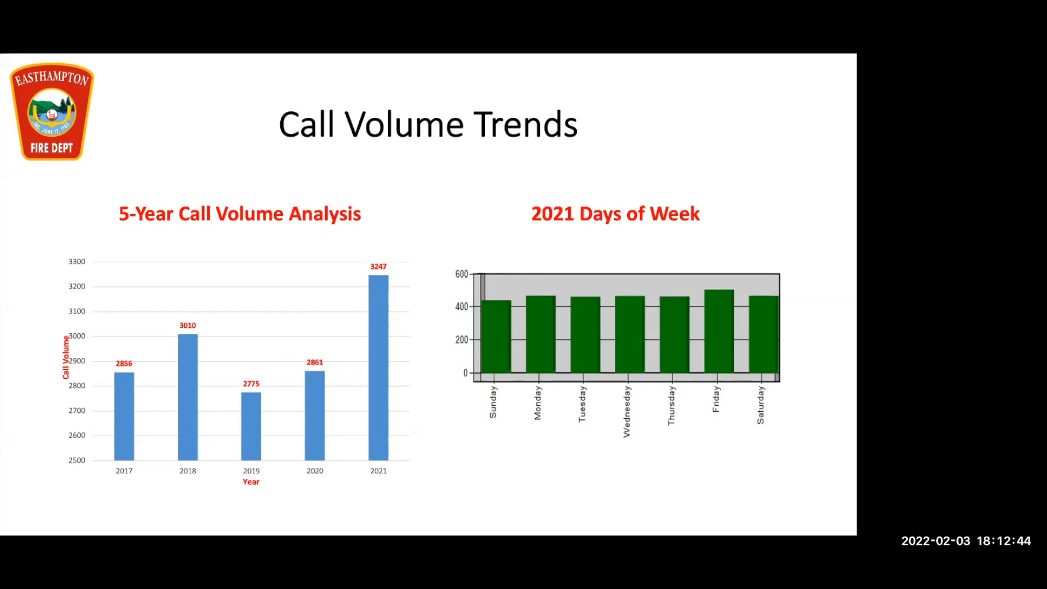
pyautogui.press('right')
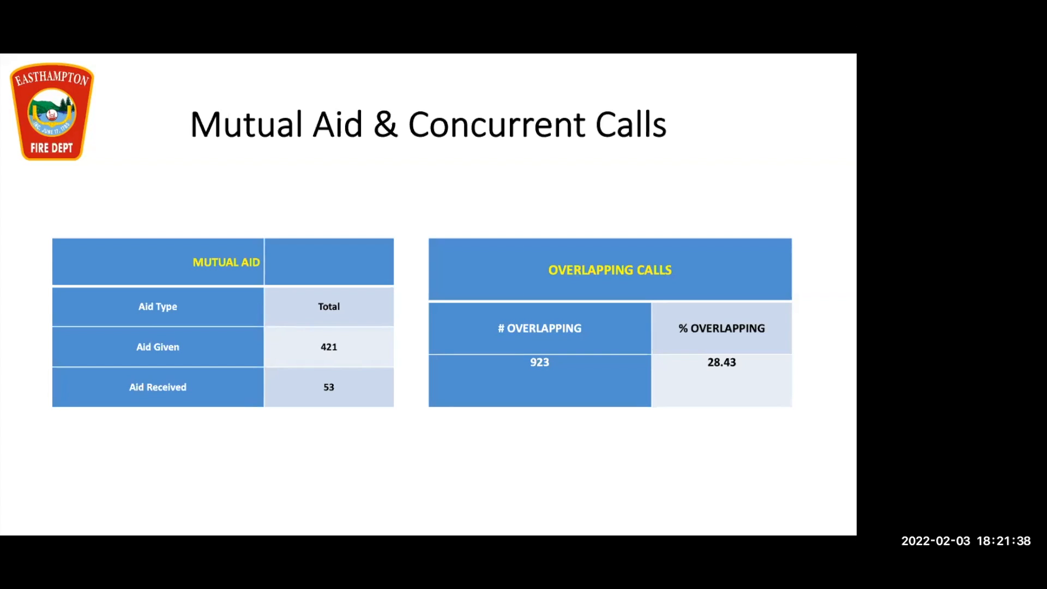
# Advance past Mutual Aid & Concurrent Calls to the EMS Response slide
pyautogui.click(85, 526)
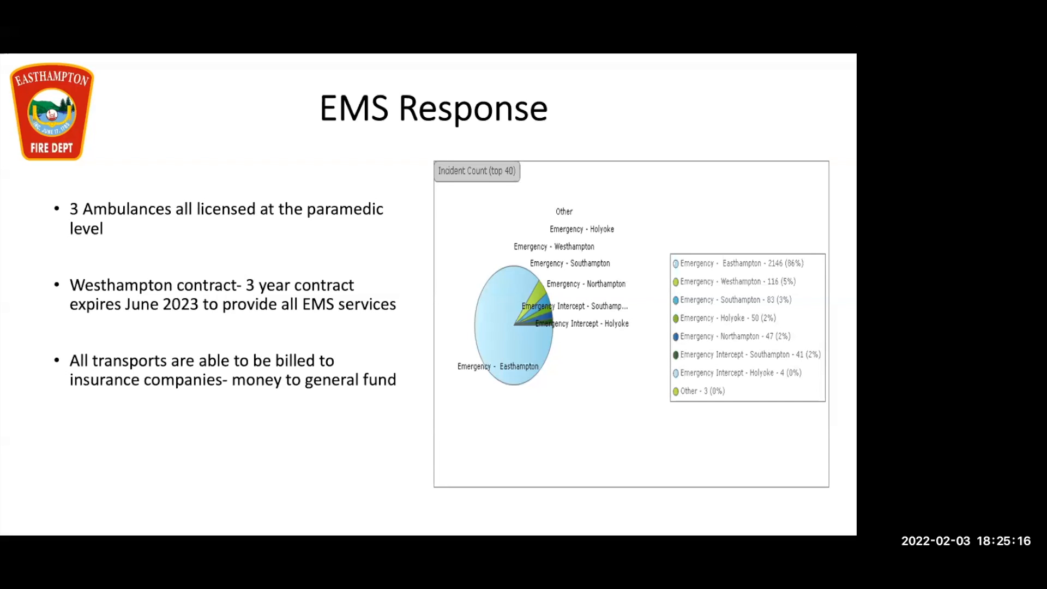
# Advance through the EMS Overview pie-chart slide to EMS Revenue
pyautogui.press('Right')
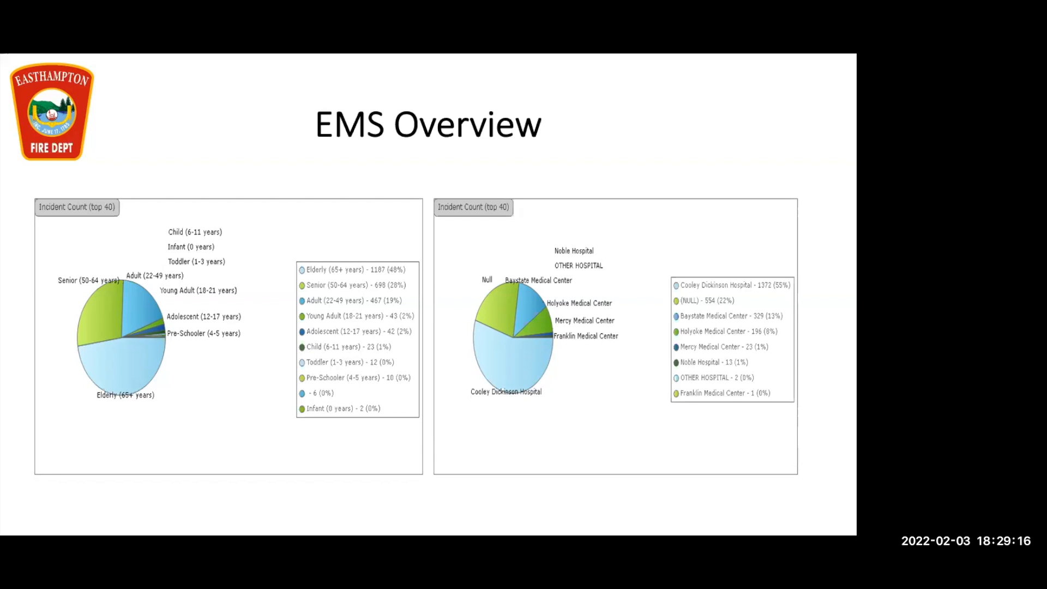
pyautogui.press('right')
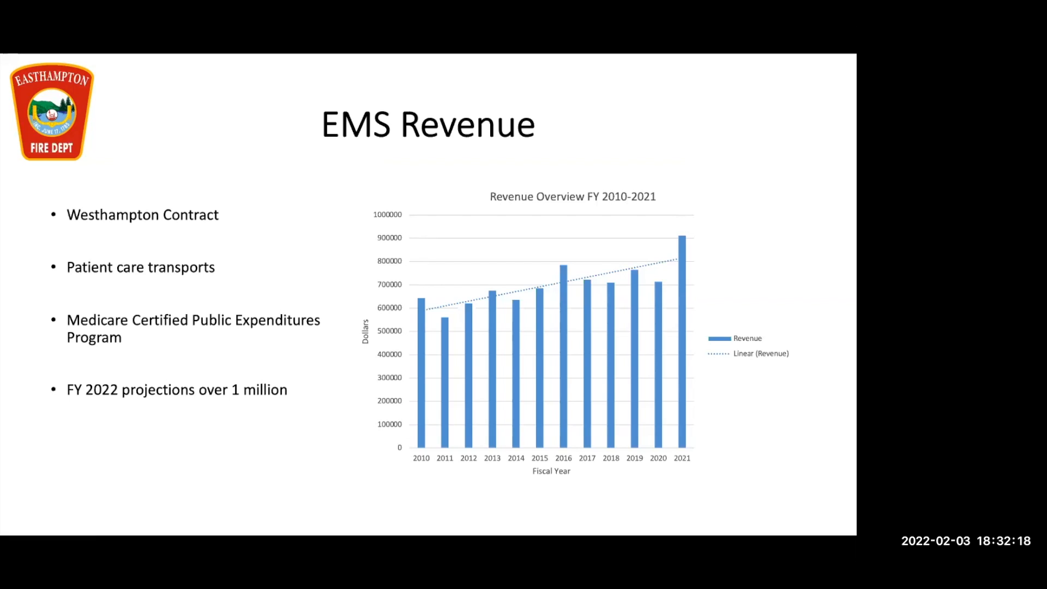
# Advance from EMS Revenue to the 2021 Grants slide ($323,660 total)
pyautogui.click(85, 526)
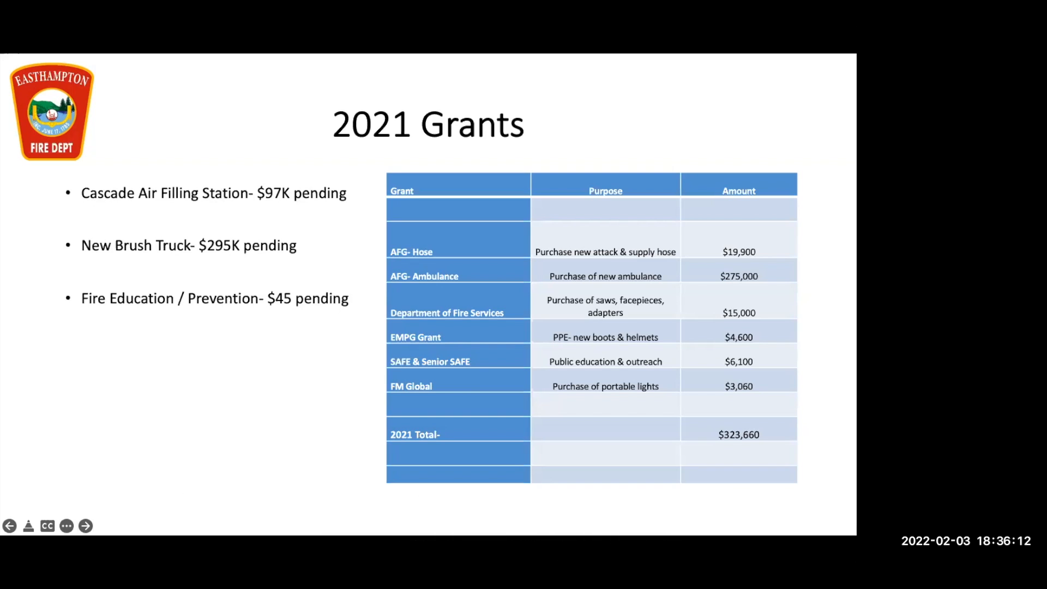
# Advance from 2021 Grants to the 2022 Initiatives slide
pyautogui.click(85, 526)
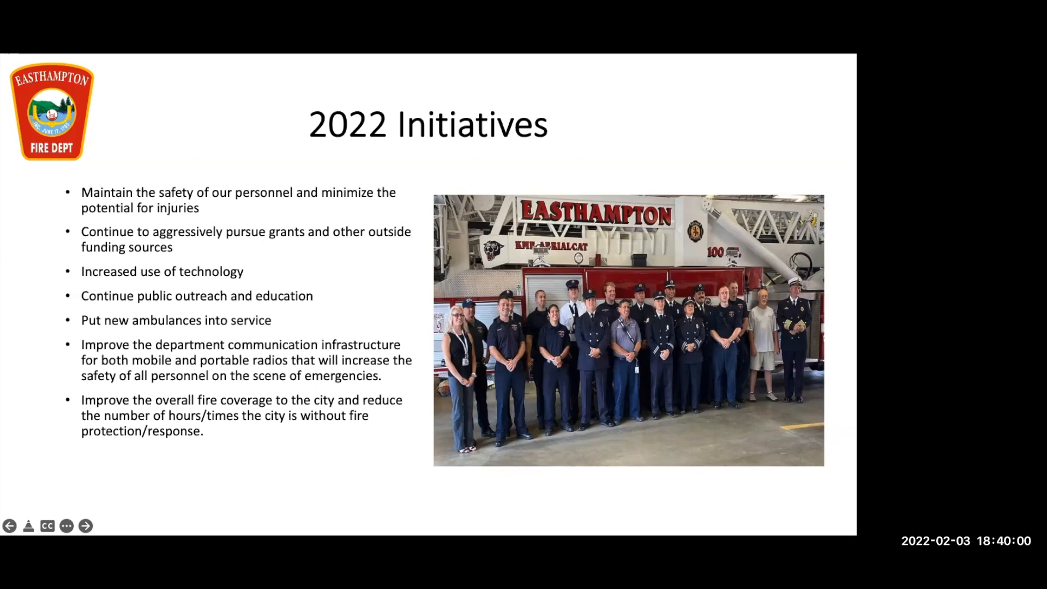
pyautogui.moveTo(821, 314)
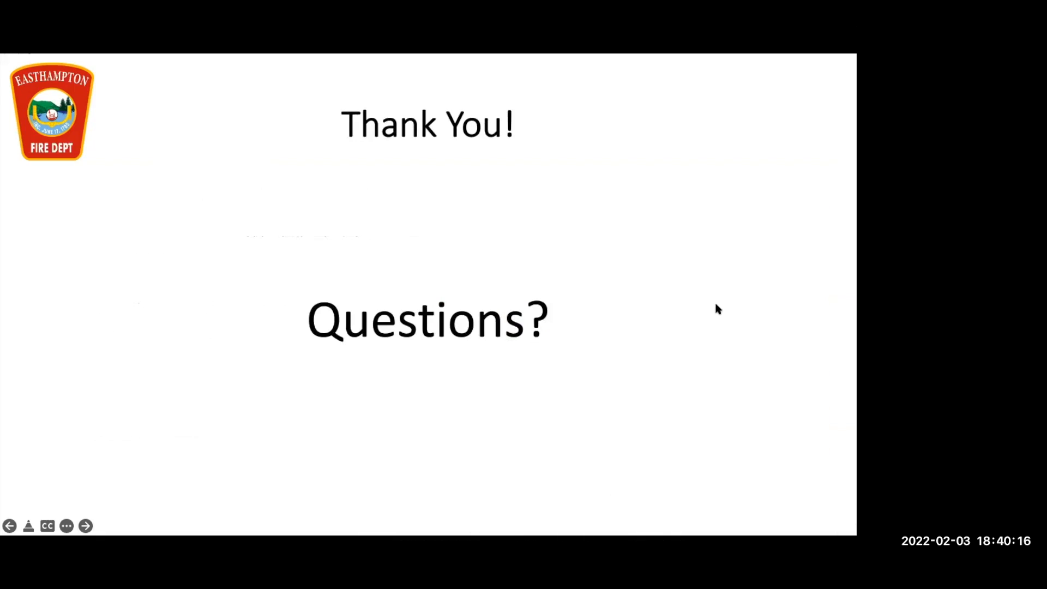
pyautogui.moveTo(821, 93)
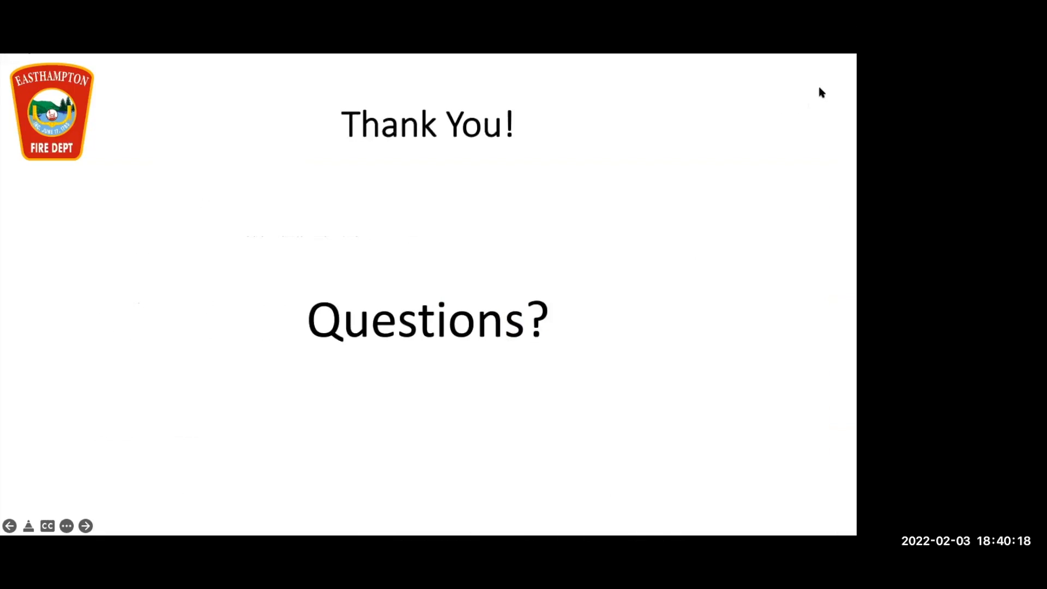
pyautogui.moveTo(794, 89)
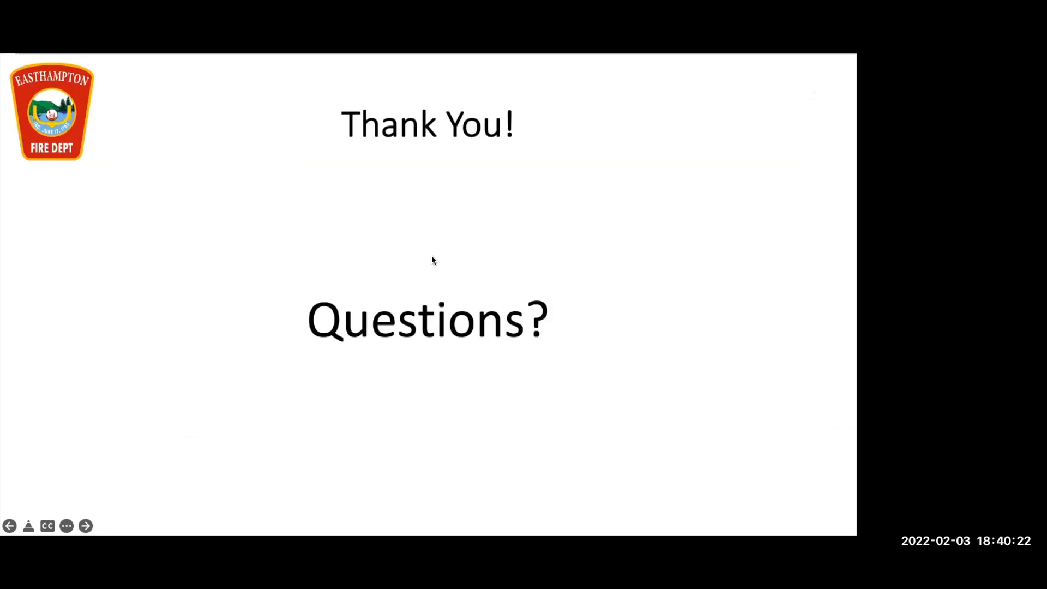
pyautogui.moveTo(705, 322)
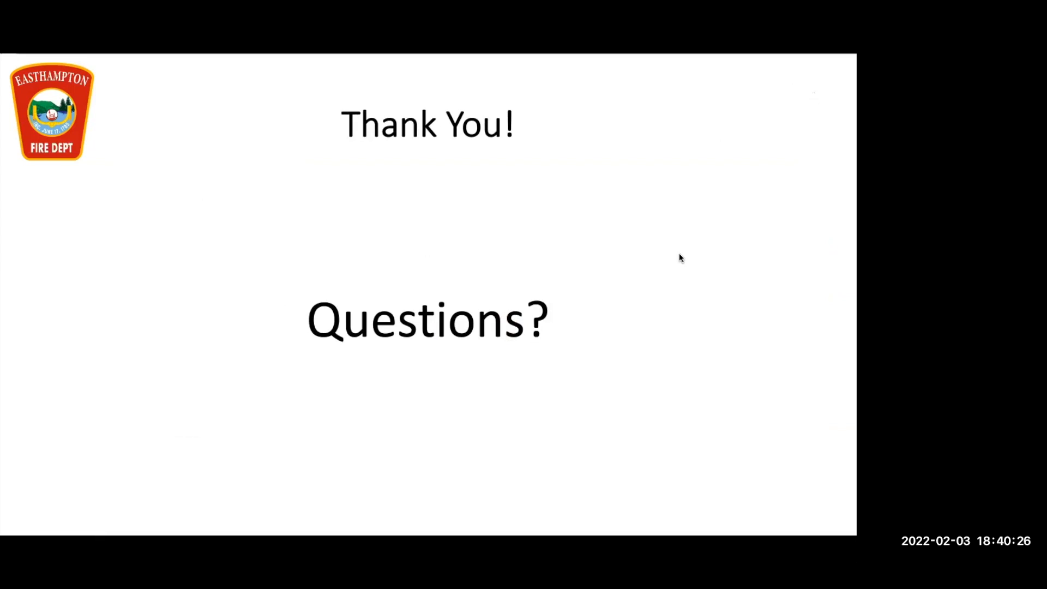
pyautogui.moveTo(547, 416)
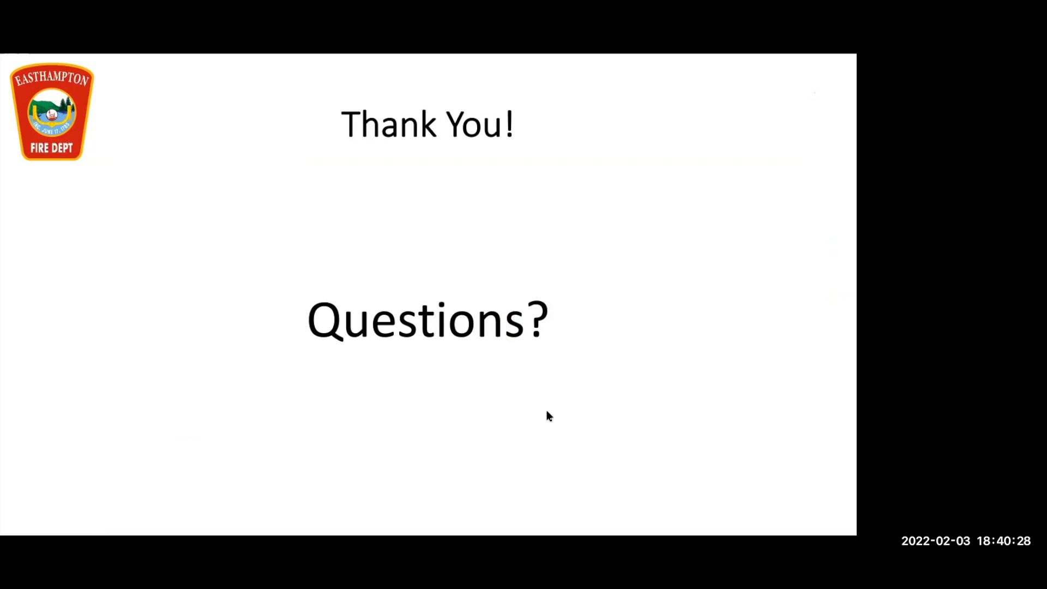
pyautogui.moveTo(587, 386)
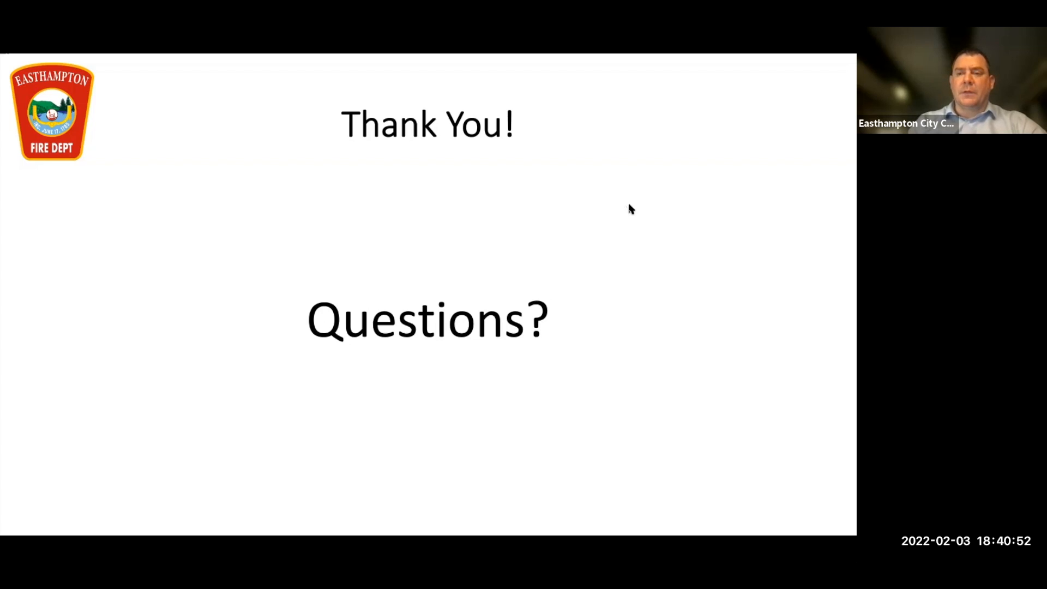
pyautogui.moveTo(652, 316)
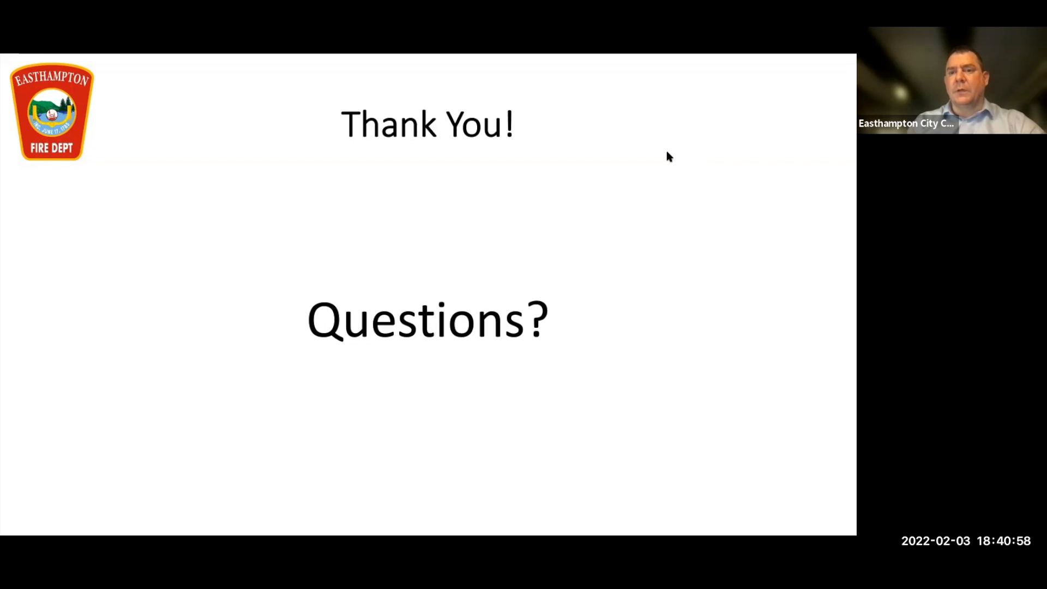
pyautogui.moveTo(599, 363)
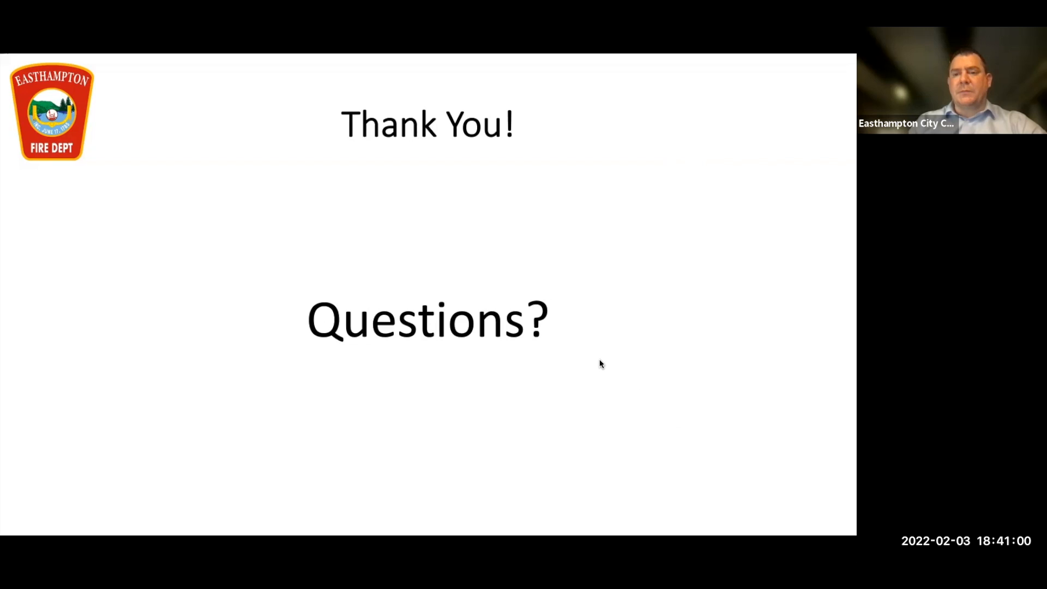
pyautogui.moveTo(676, 288)
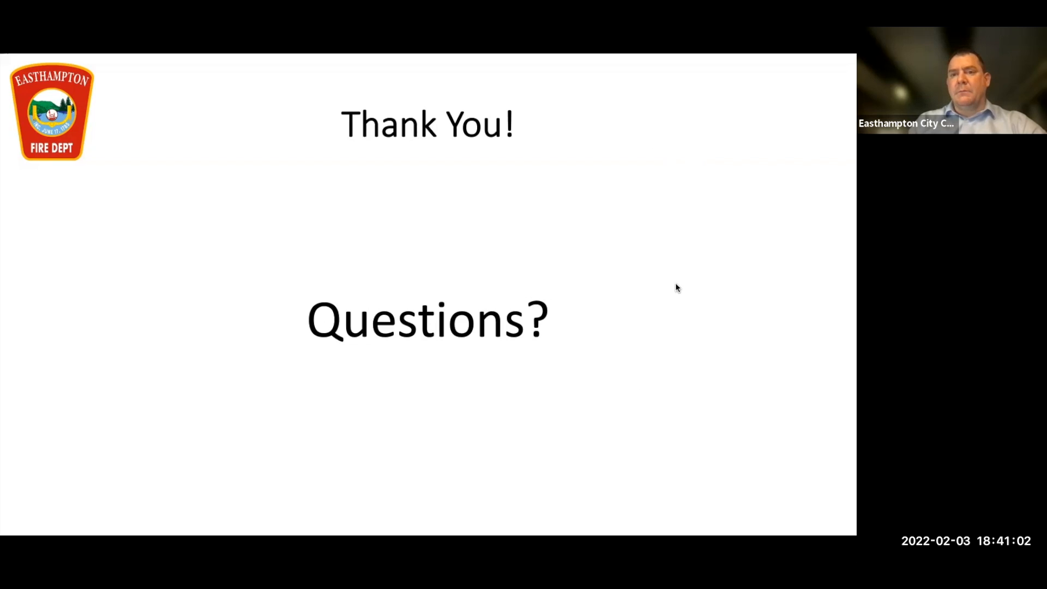
pyautogui.moveTo(680, 416)
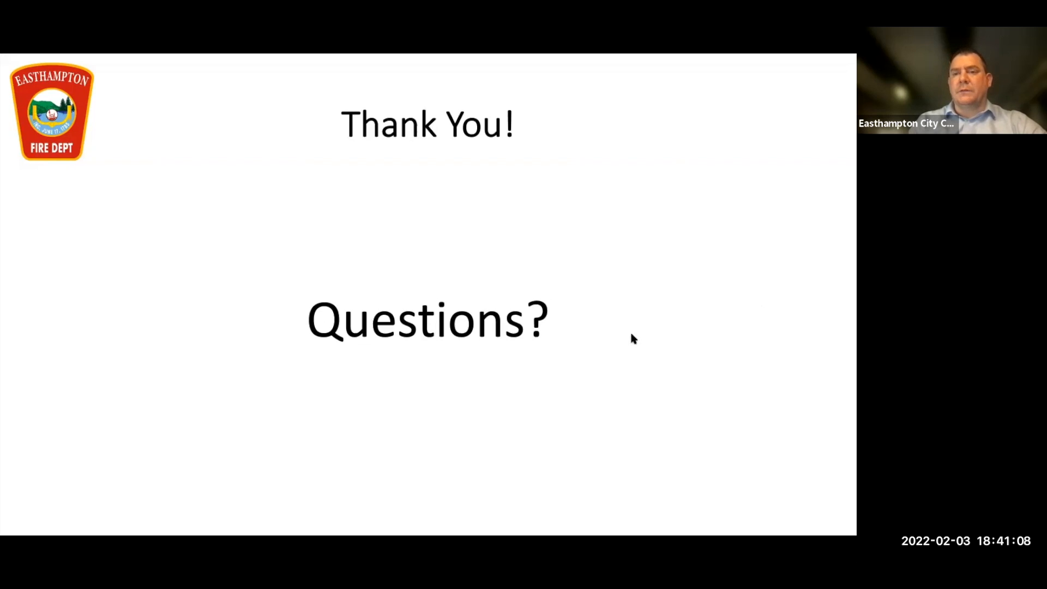
pyautogui.moveTo(576, 403)
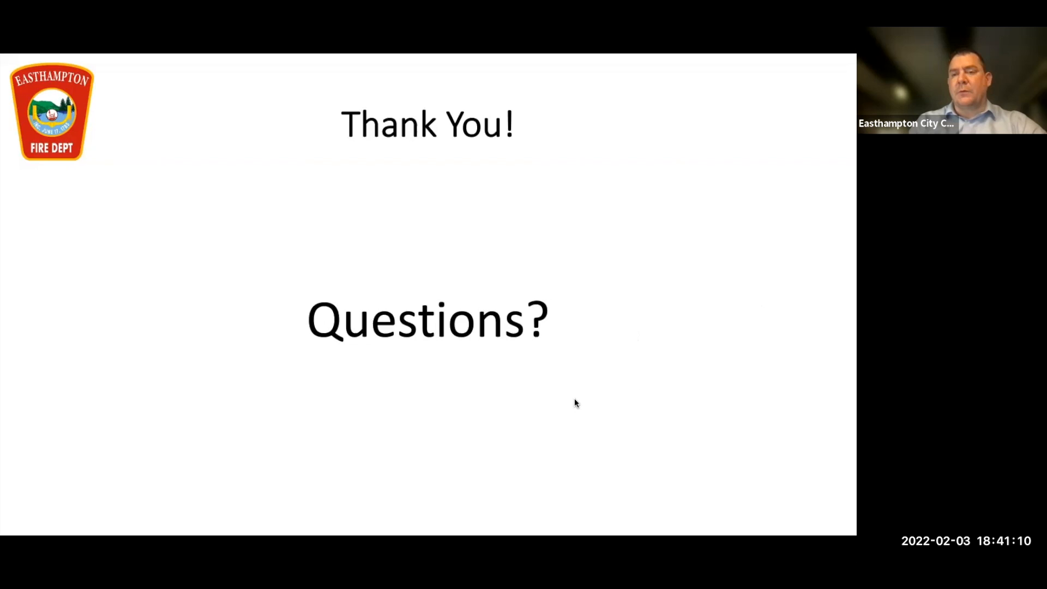
pyautogui.moveTo(645, 318)
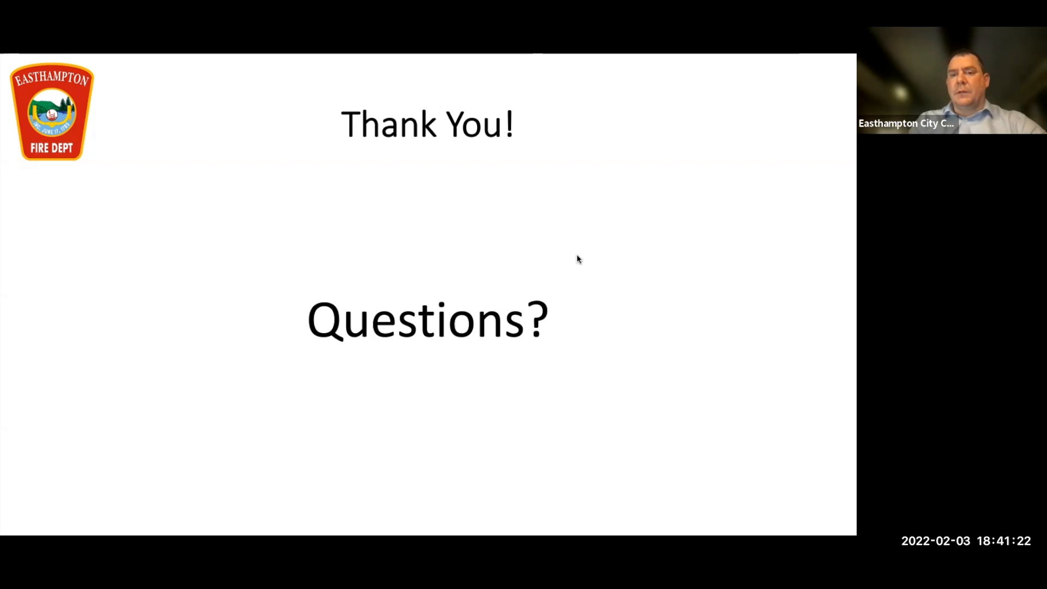
pyautogui.moveTo(679, 303)
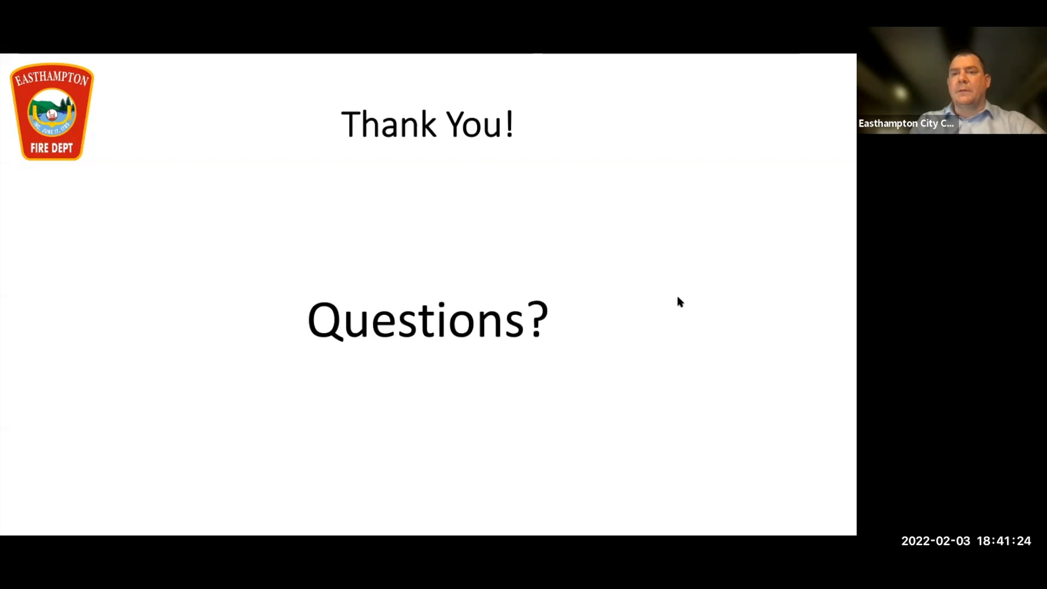
pyautogui.moveTo(672, 169)
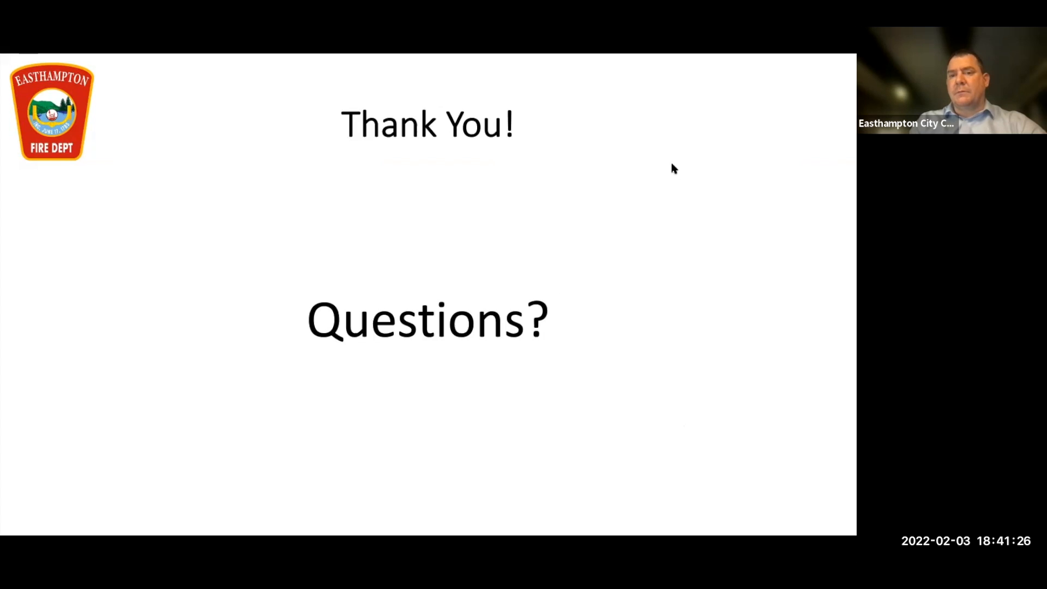
pyautogui.moveTo(681, 394)
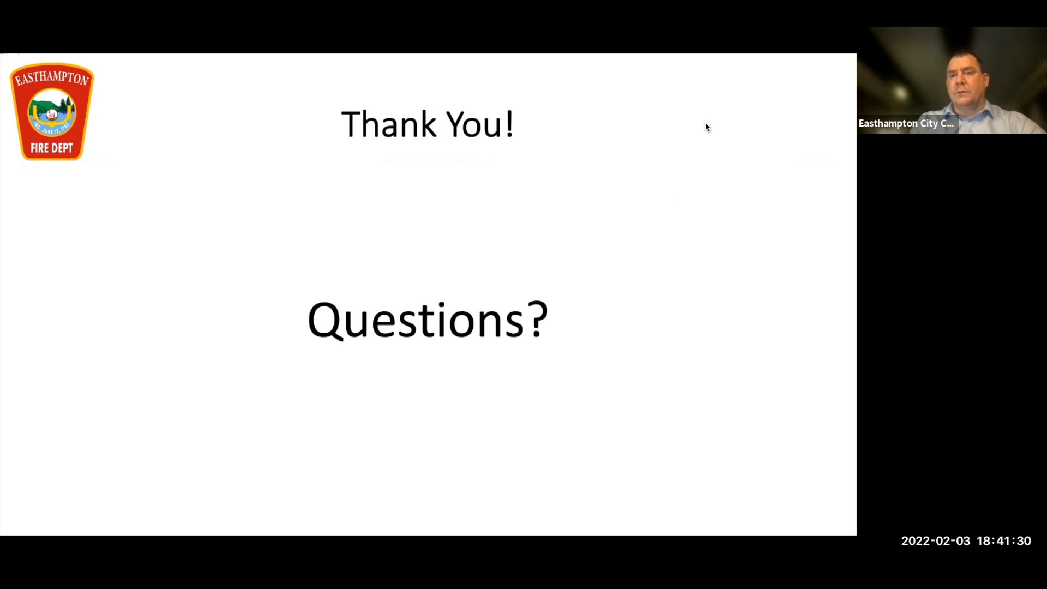
pyautogui.moveTo(606, 375)
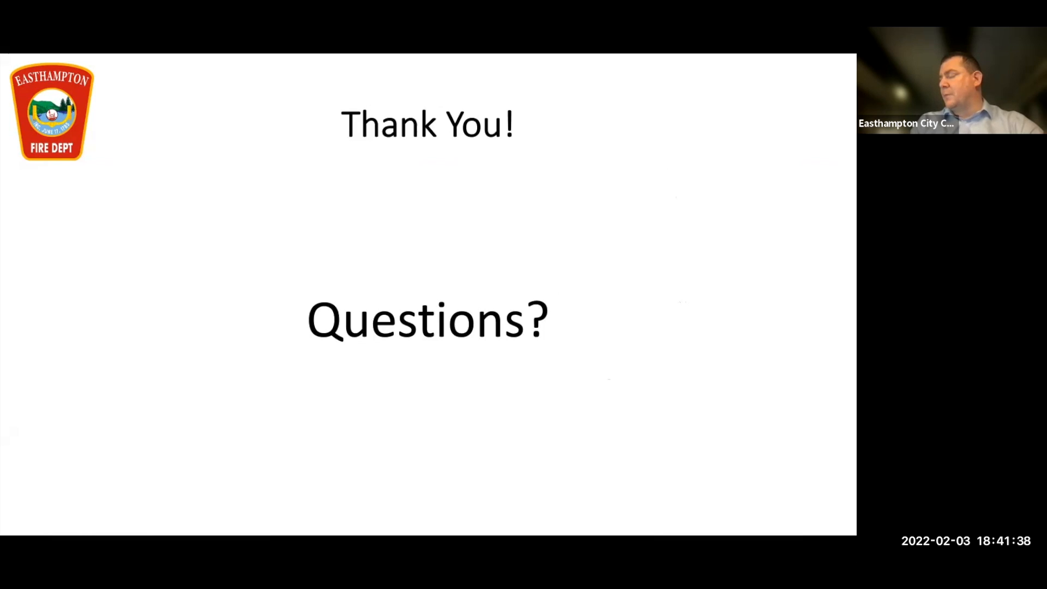
pyautogui.moveTo(656, 307)
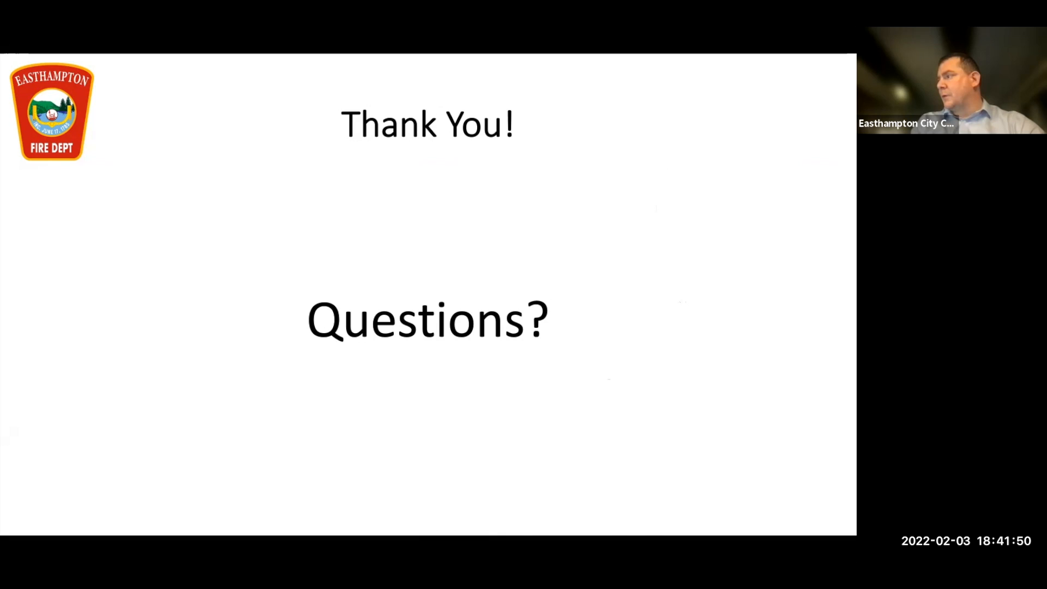
pyautogui.moveTo(672, 131)
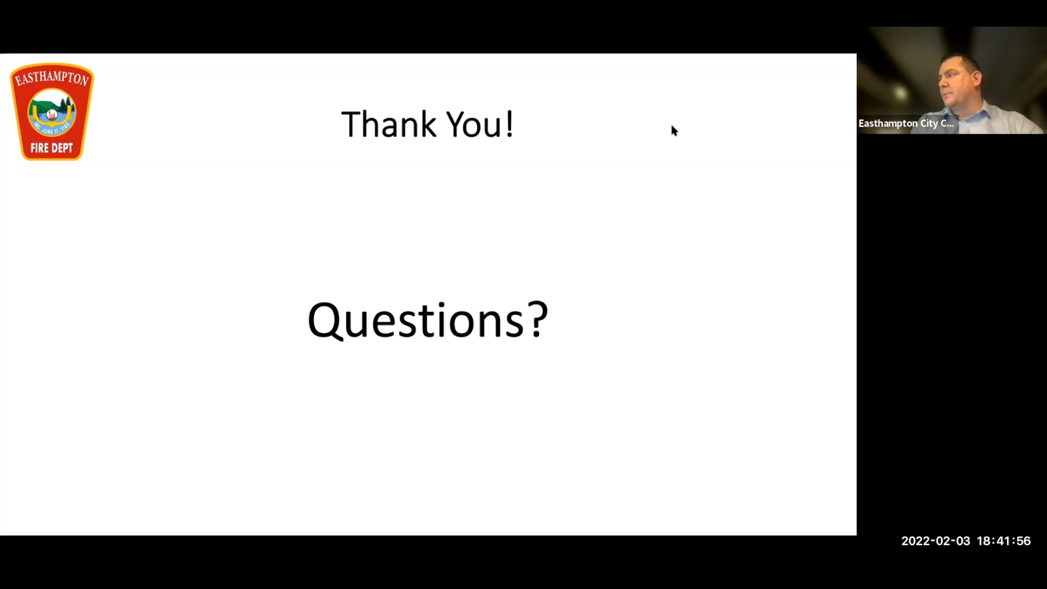
pyautogui.moveTo(670, 141)
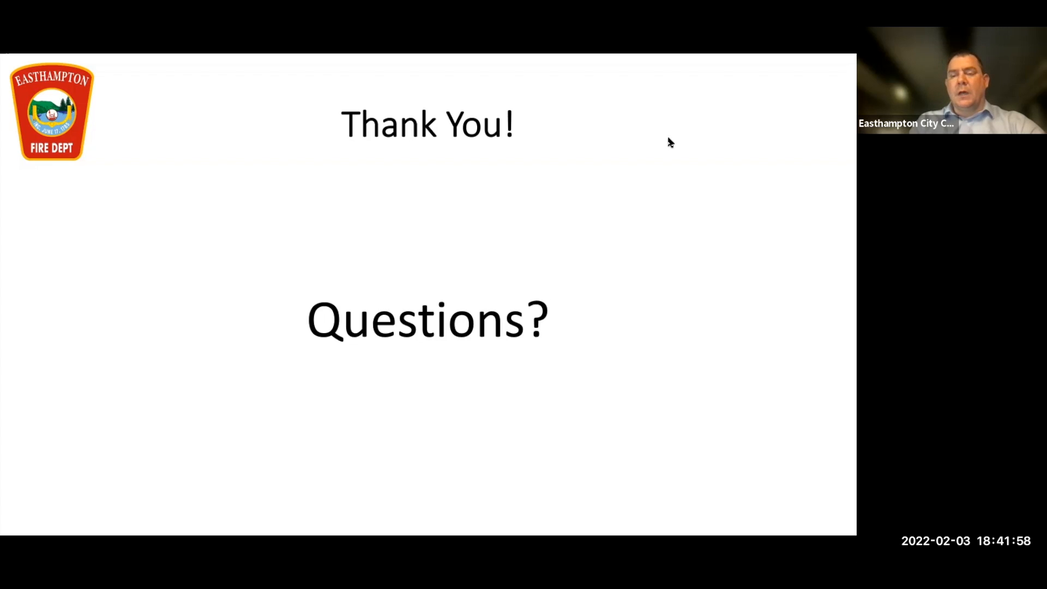
pyautogui.moveTo(675, 386)
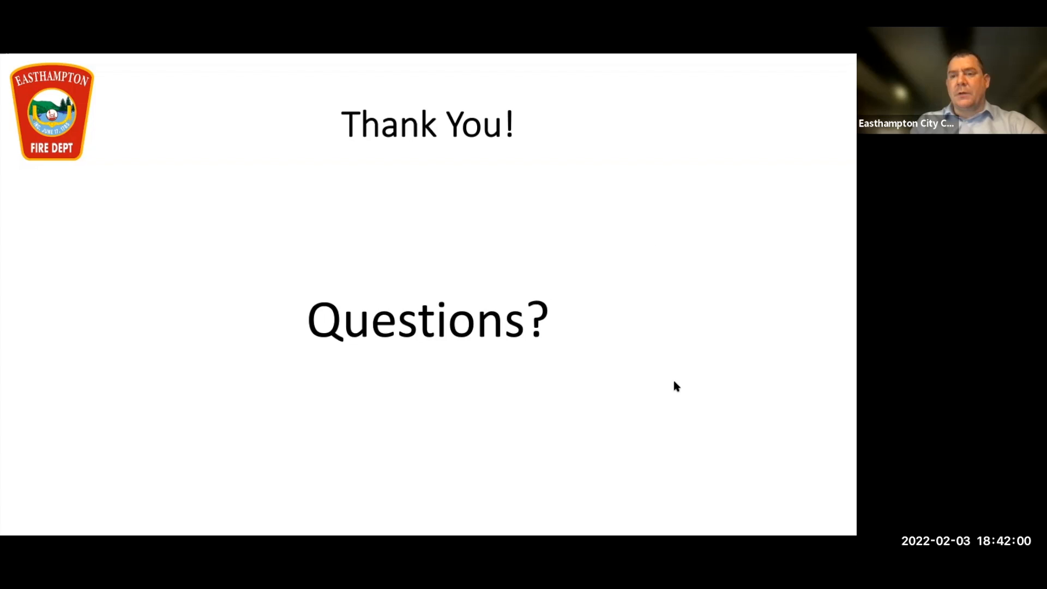
pyautogui.moveTo(607, 175)
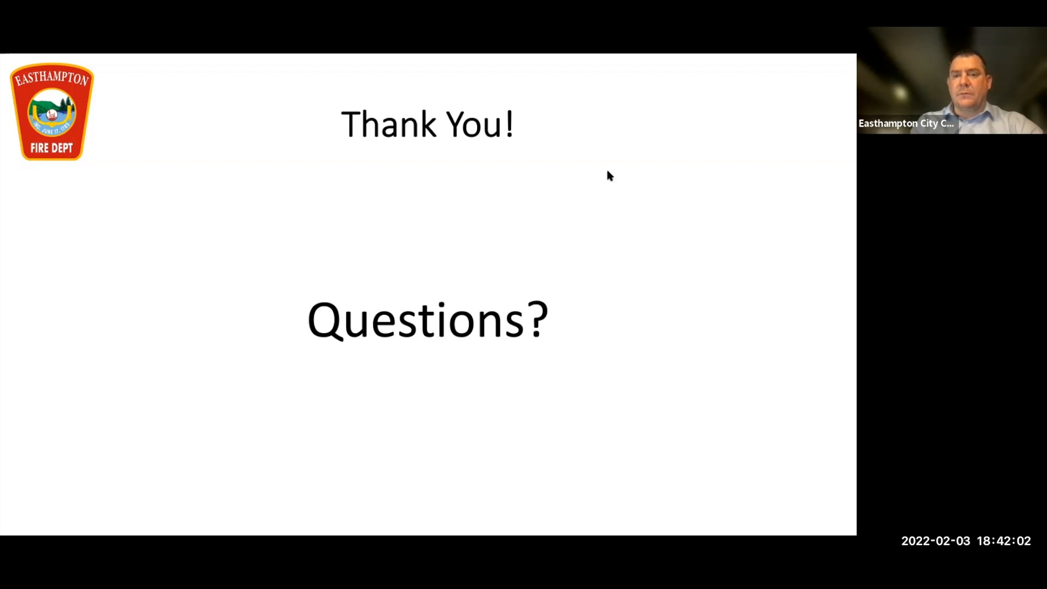
pyautogui.moveTo(660, 353)
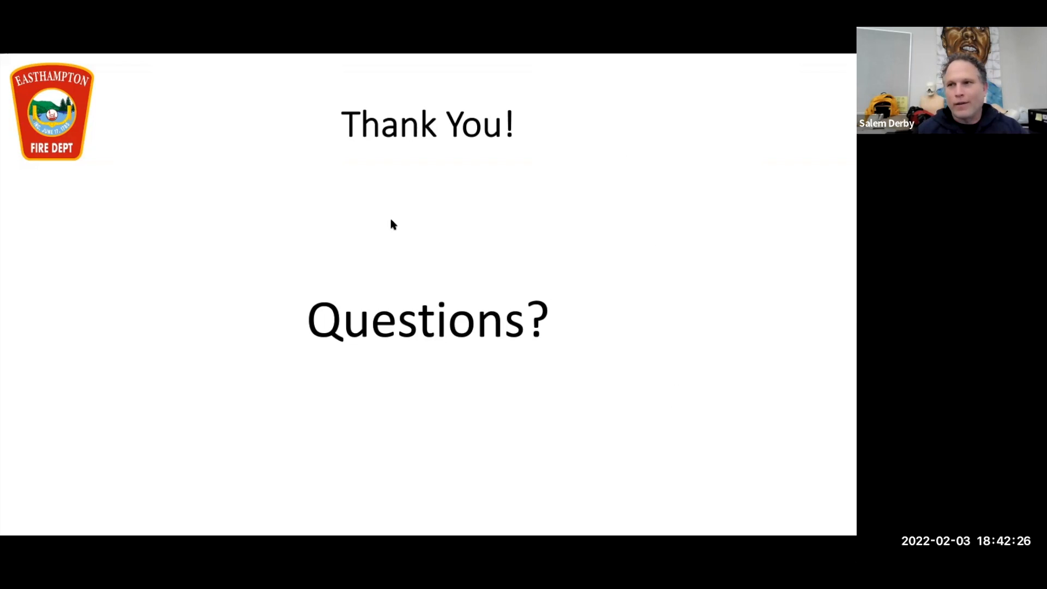
pyautogui.moveTo(458, 259)
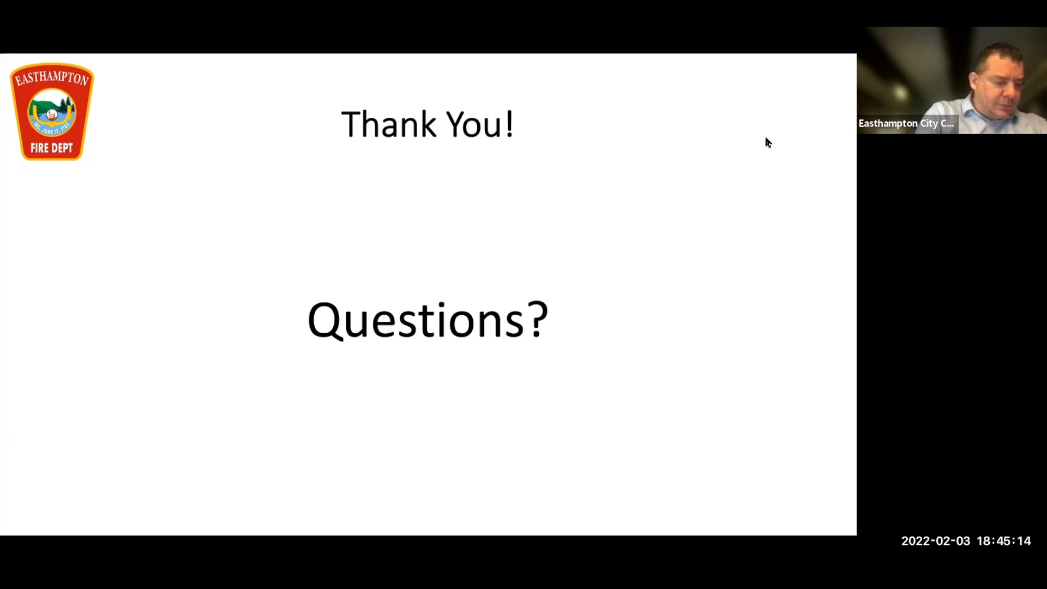
pyautogui.moveTo(785, 136)
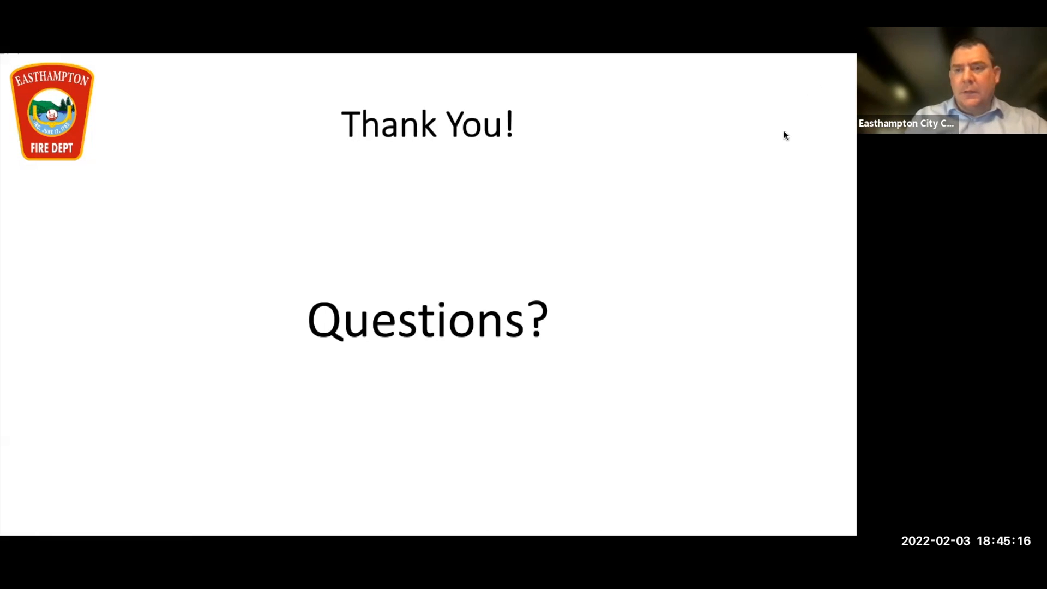
pyautogui.moveTo(738, 207)
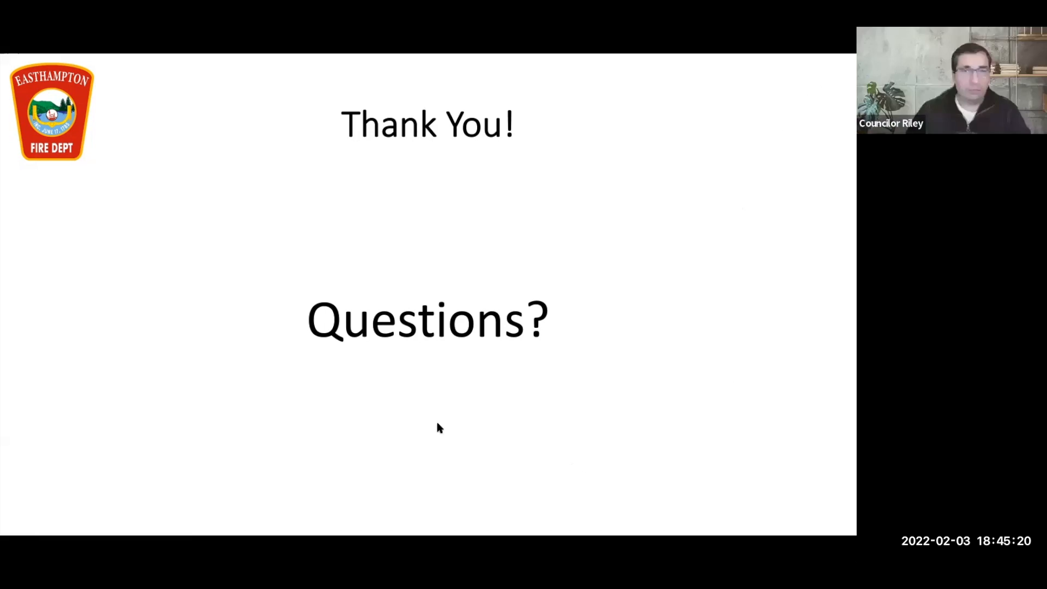
pyautogui.moveTo(696, 420)
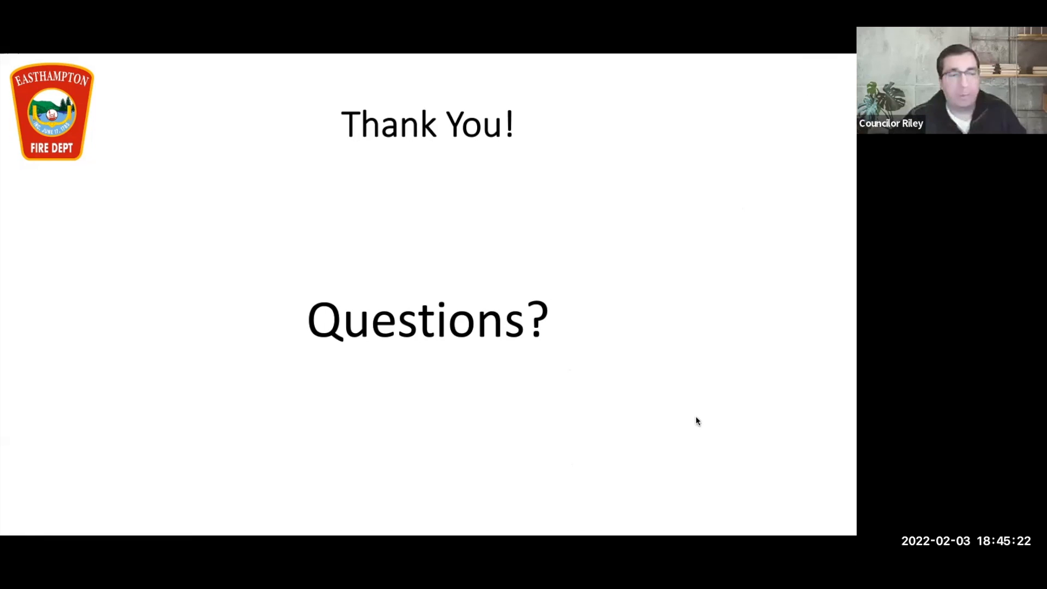
pyautogui.moveTo(549, 254)
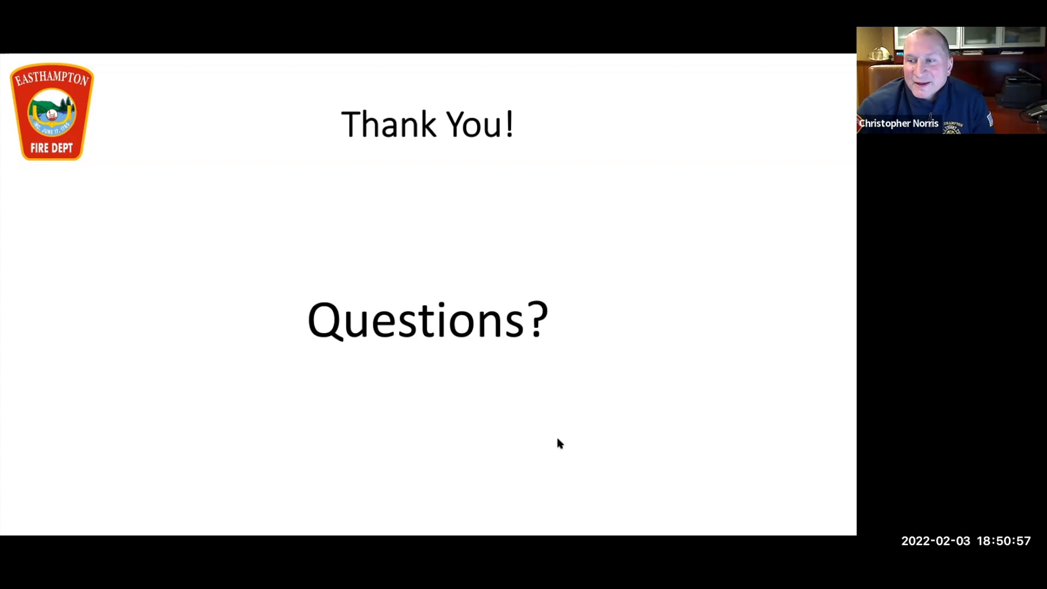
pyautogui.moveTo(692, 429)
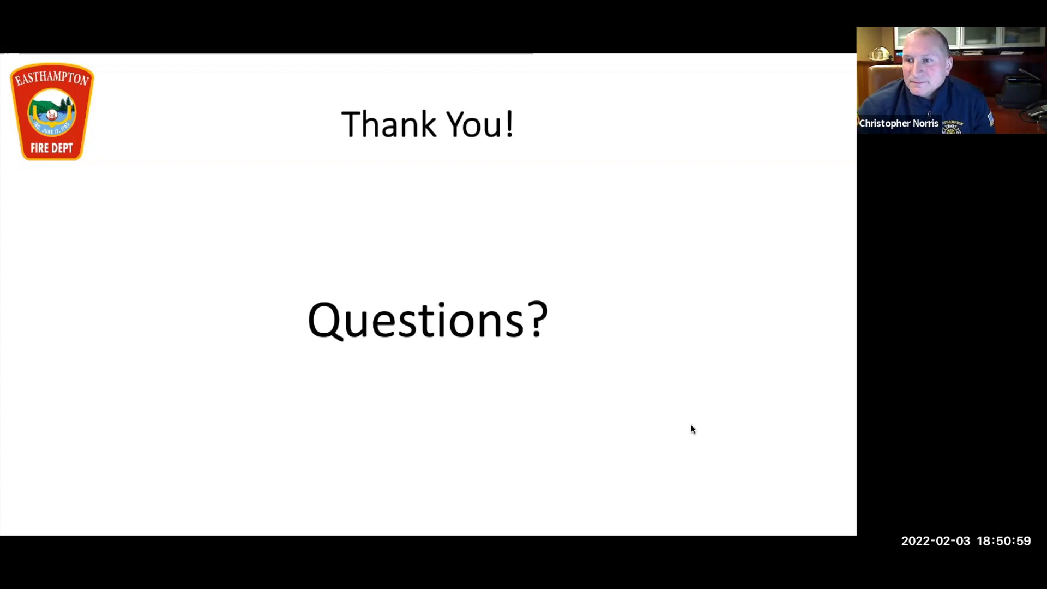
pyautogui.moveTo(731, 408)
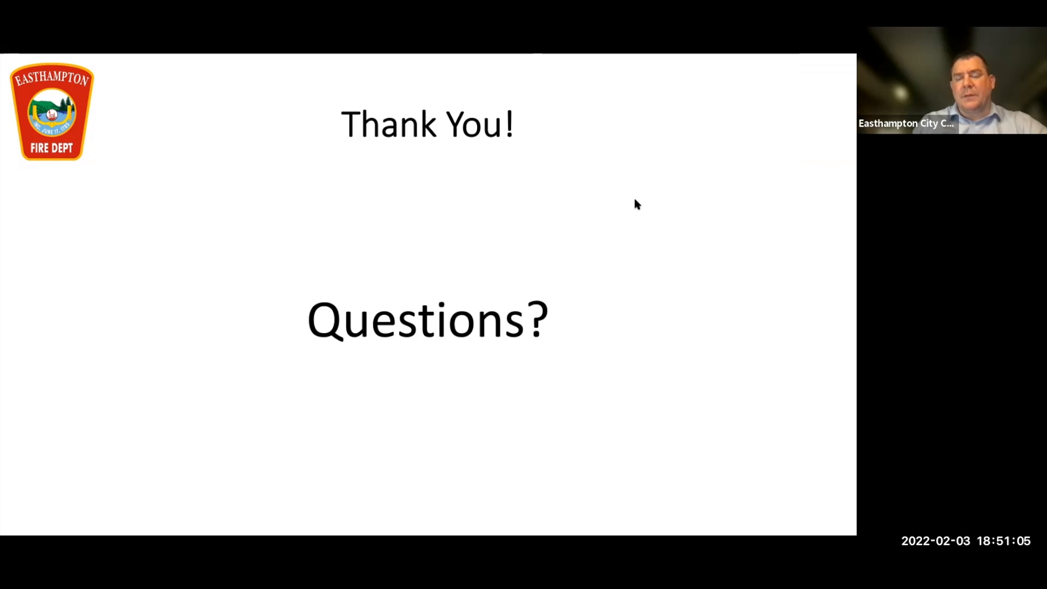
pyautogui.moveTo(581, 206)
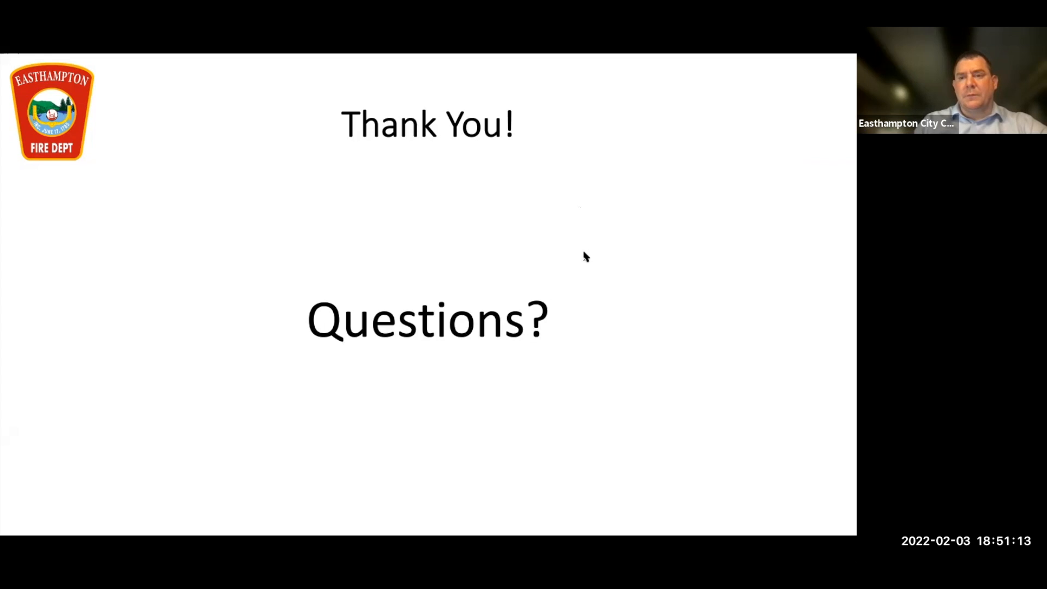
pyautogui.moveTo(527, 299)
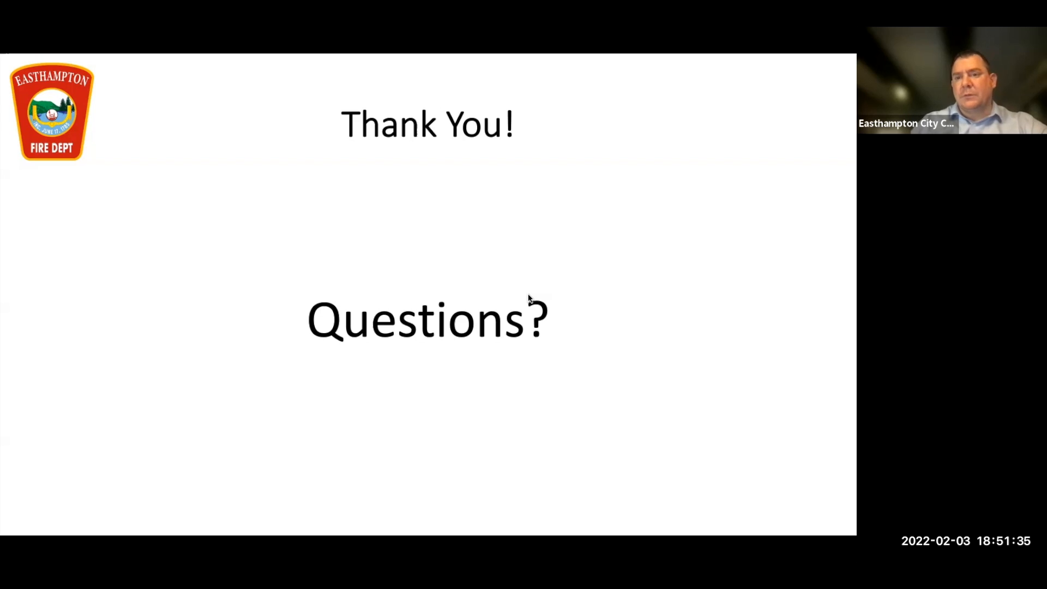
pyautogui.moveTo(647, 366)
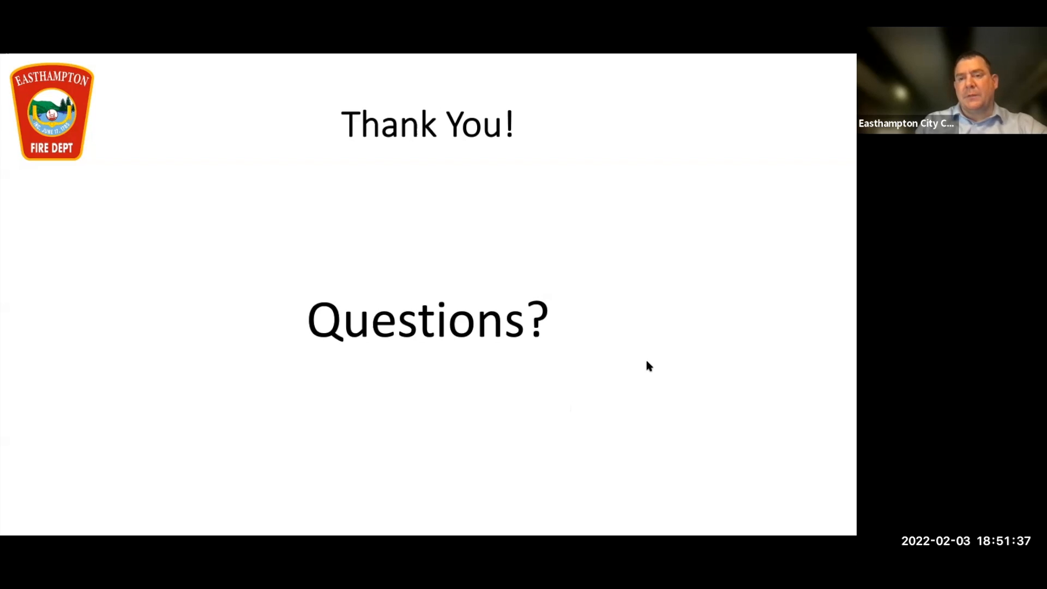
pyautogui.moveTo(615, 300)
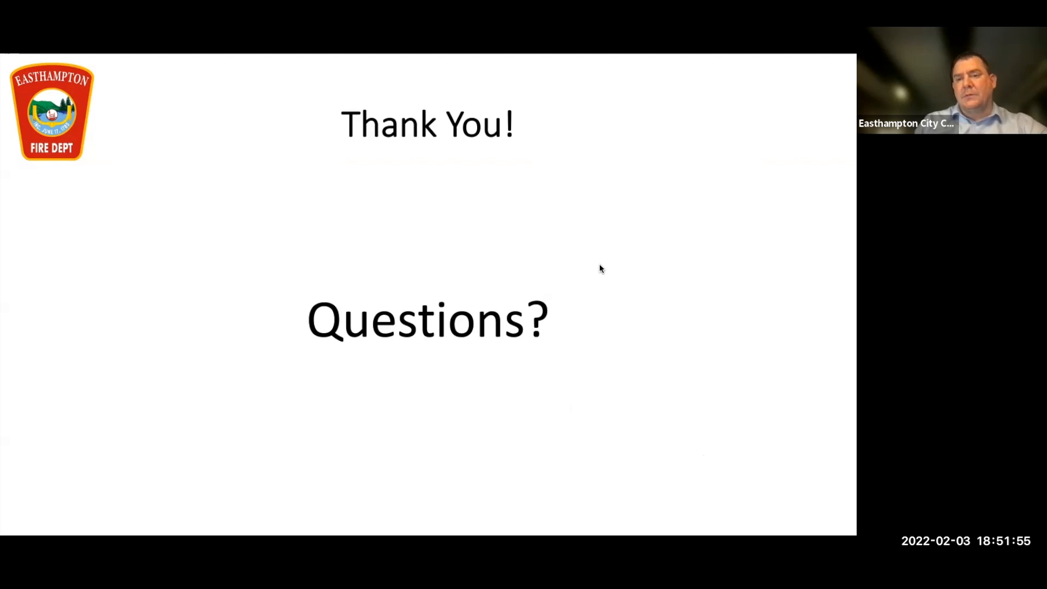
pyautogui.moveTo(594, 300)
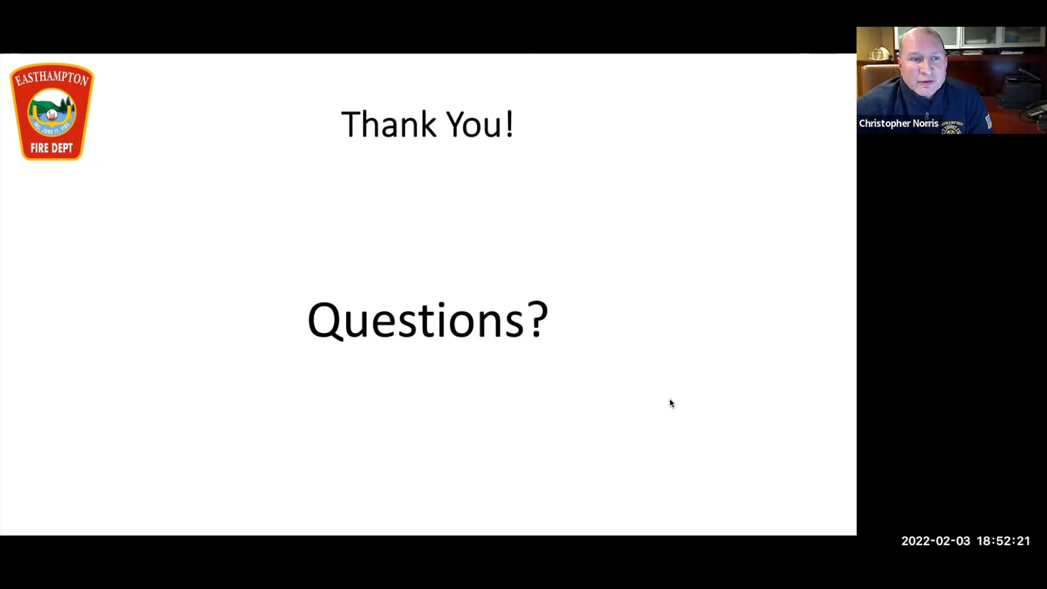
pyautogui.moveTo(621, 390)
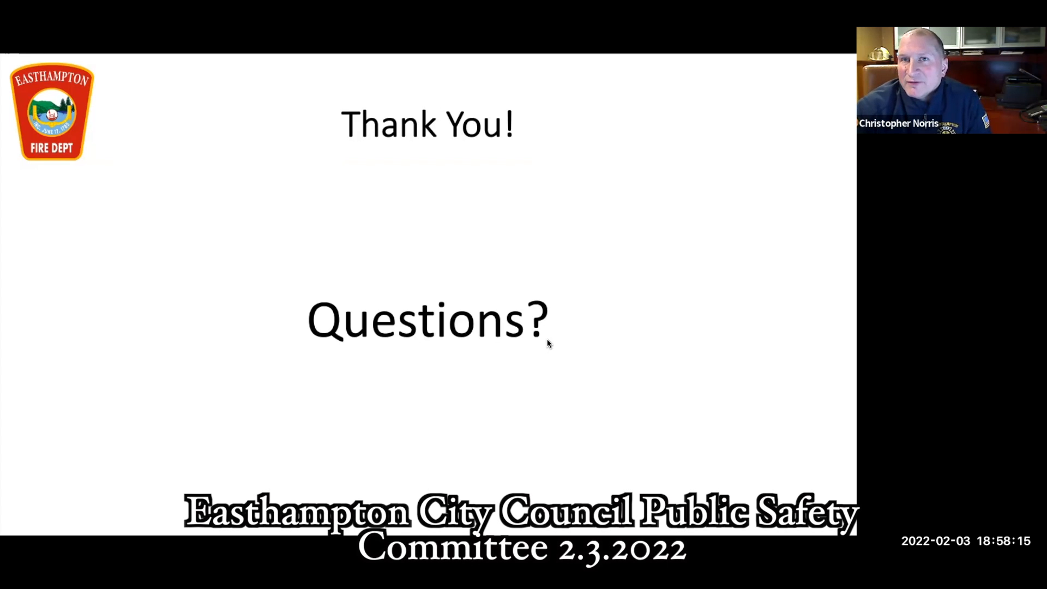
pyautogui.moveTo(578, 473)
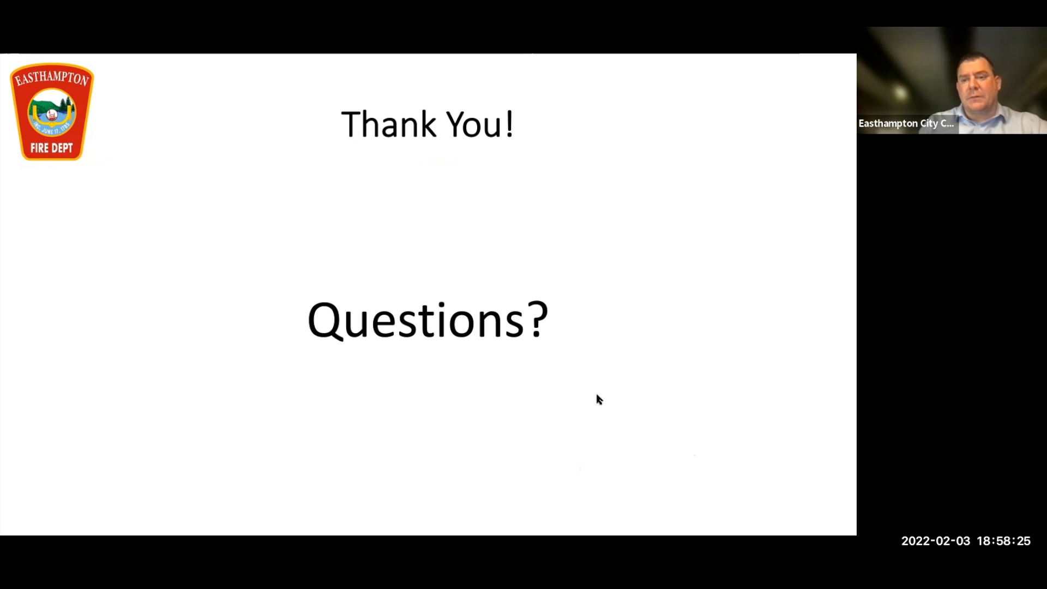
pyautogui.moveTo(595, 382)
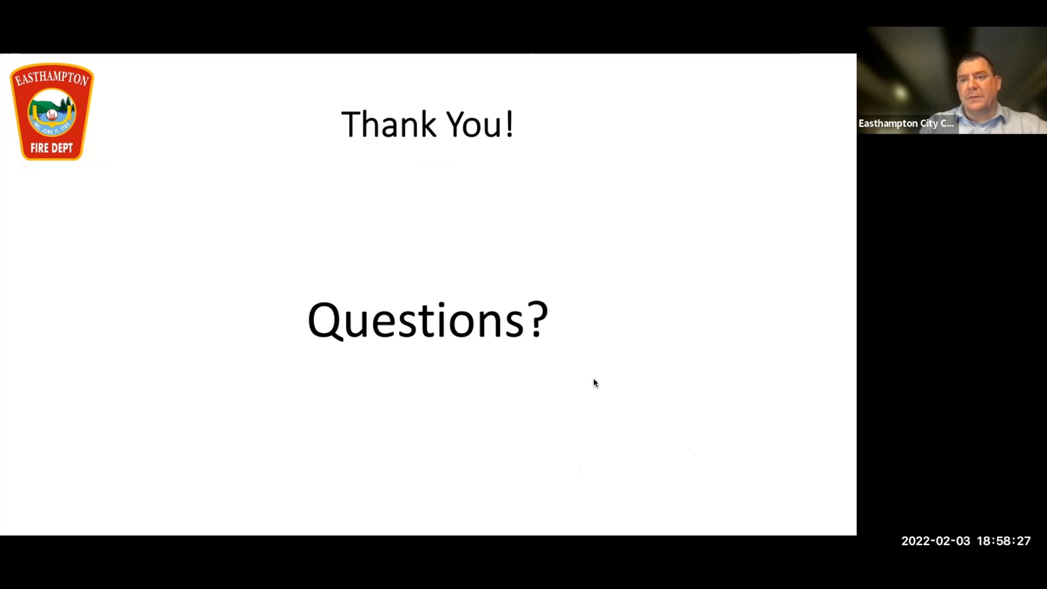
pyautogui.moveTo(577, 372)
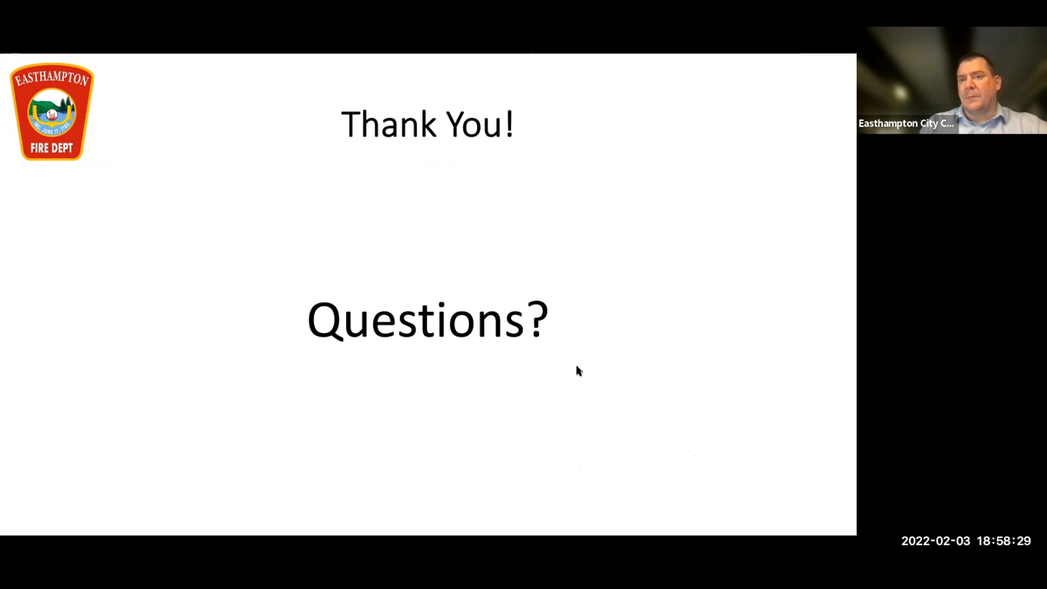
pyautogui.moveTo(583, 315)
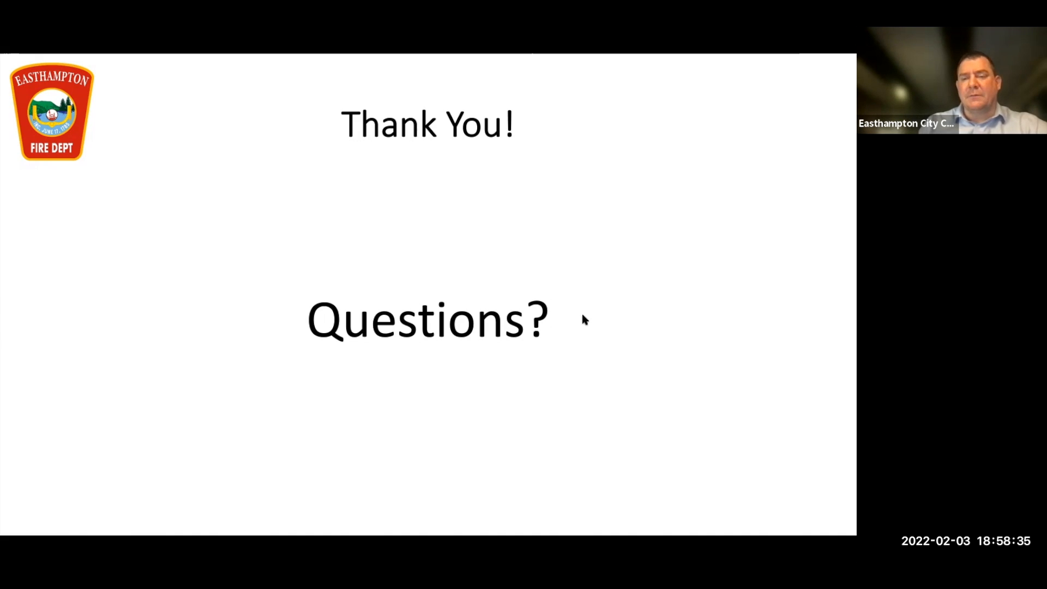
pyautogui.moveTo(601, 279)
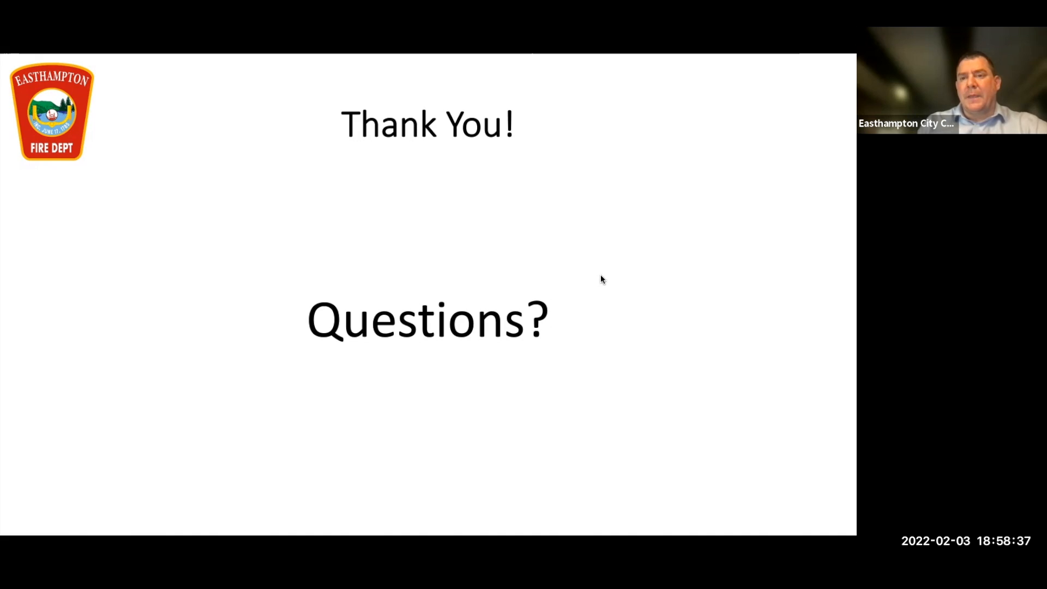
pyautogui.moveTo(641, 370)
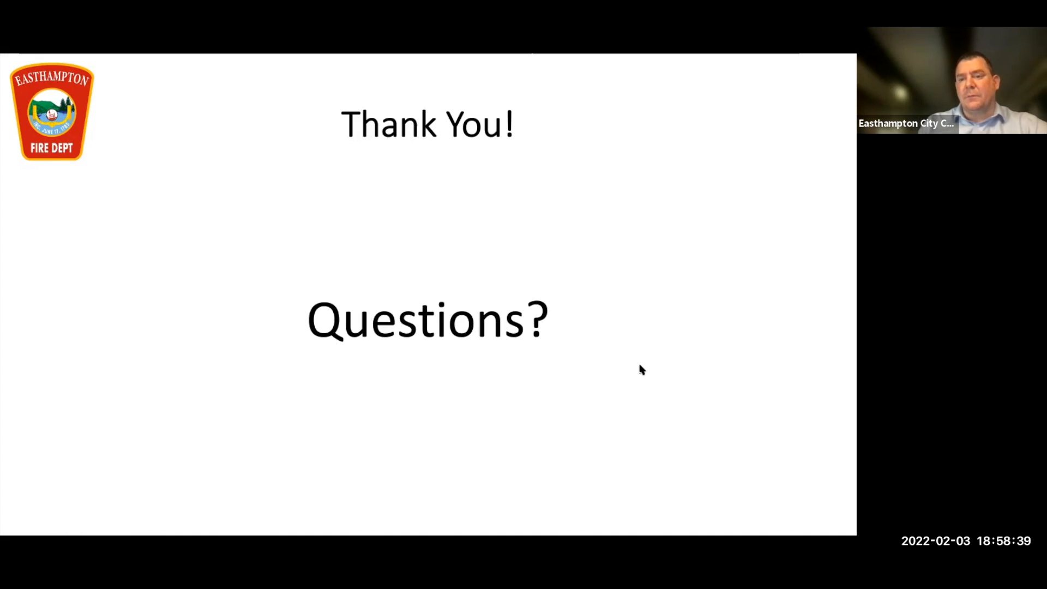
pyautogui.moveTo(644, 462)
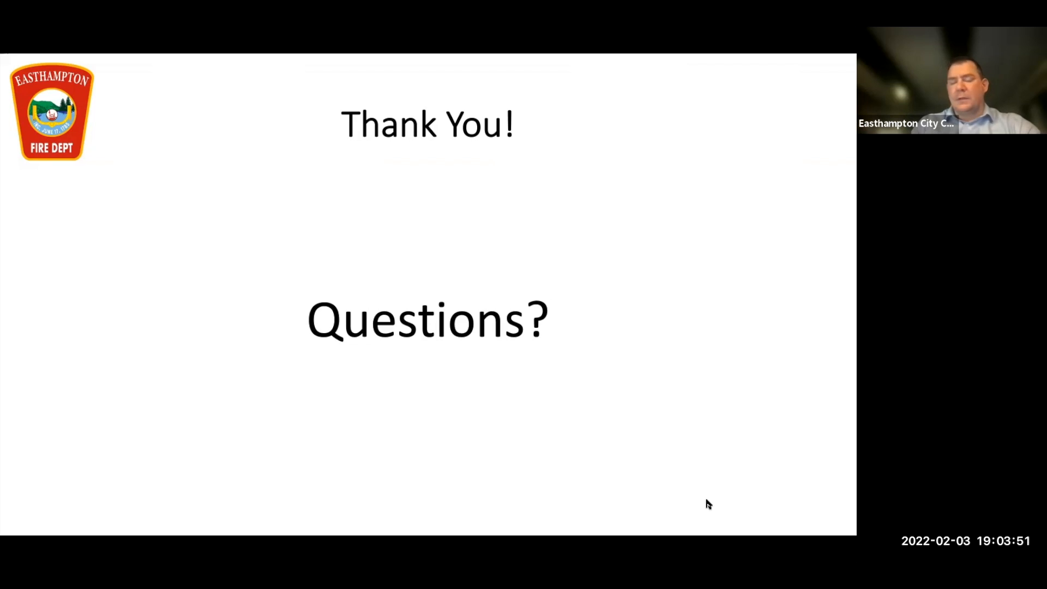
pyautogui.moveTo(683, 434)
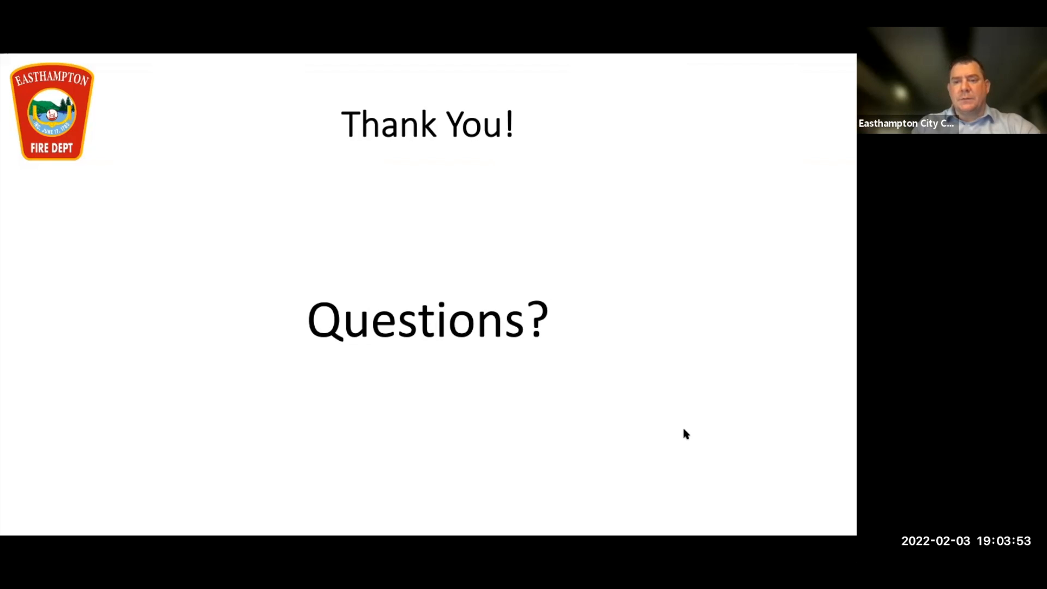
pyautogui.moveTo(684, 130)
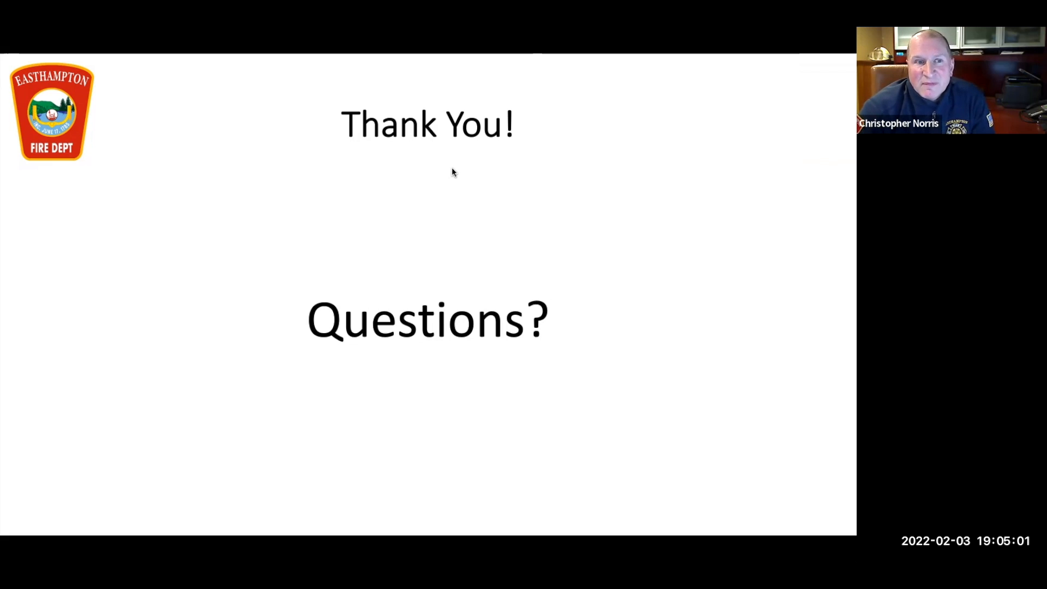
pyautogui.moveTo(467, 265)
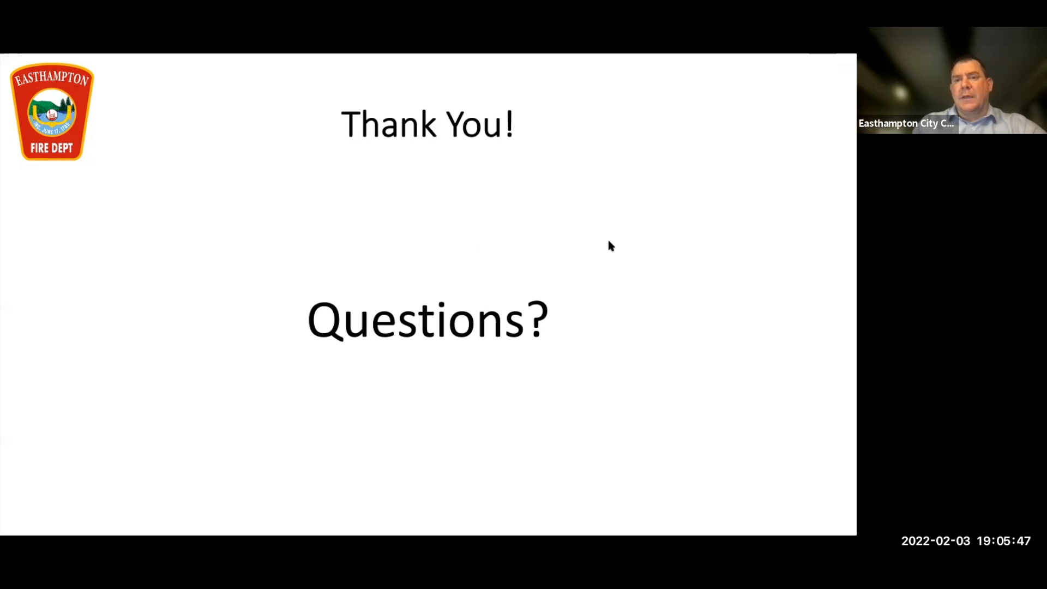
pyautogui.moveTo(571, 272)
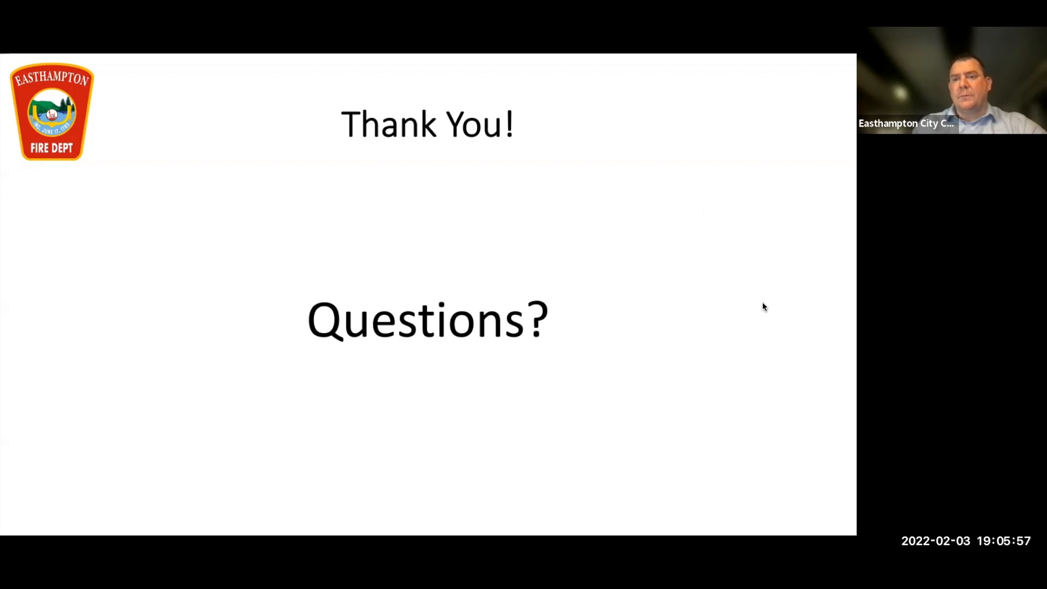
pyautogui.moveTo(646, 280)
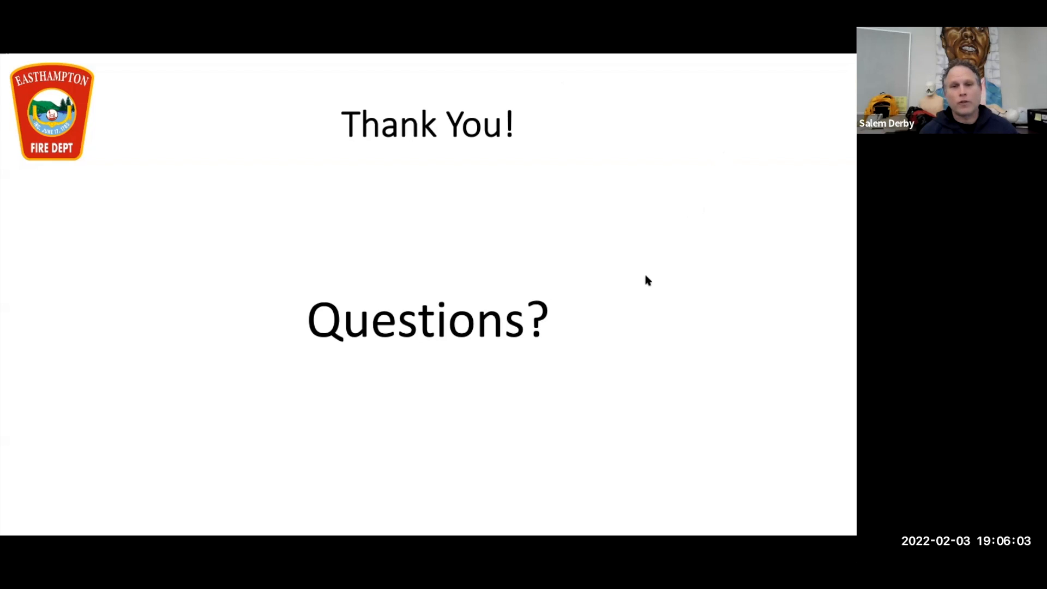
pyautogui.moveTo(681, 281)
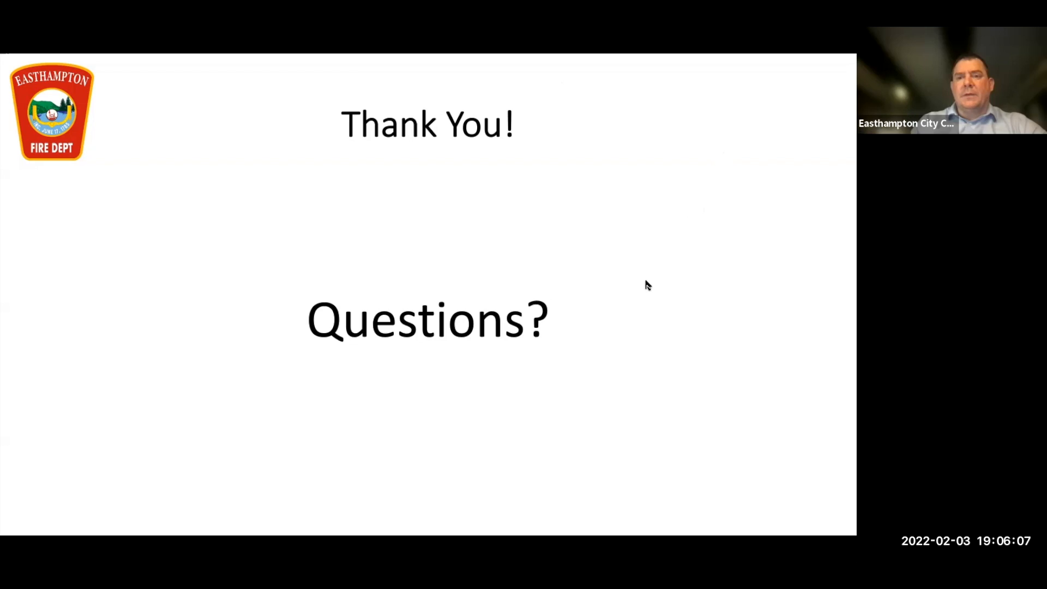
pyautogui.moveTo(598, 246)
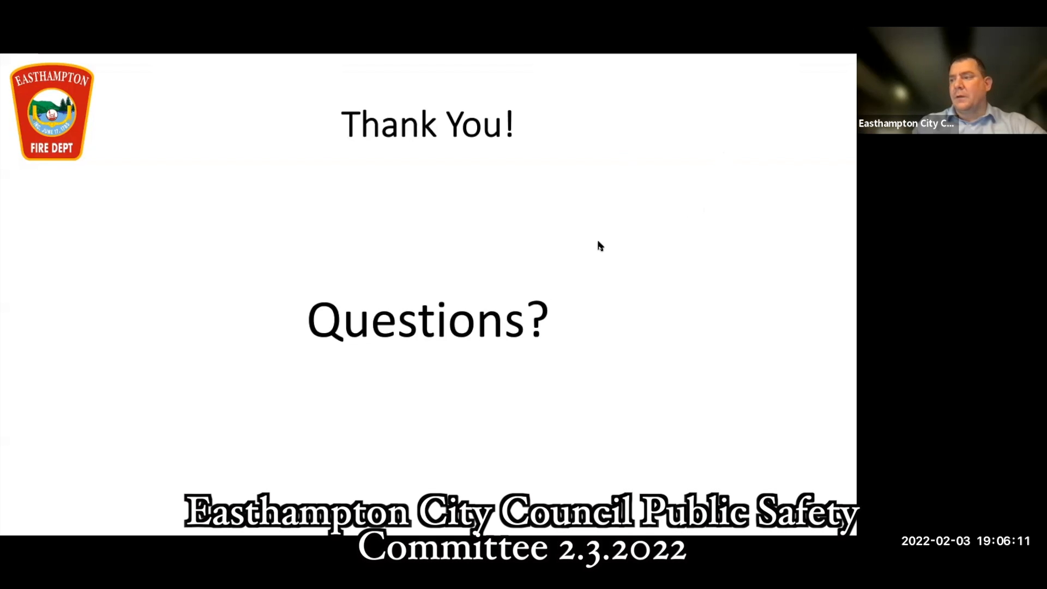
pyautogui.moveTo(599, 149)
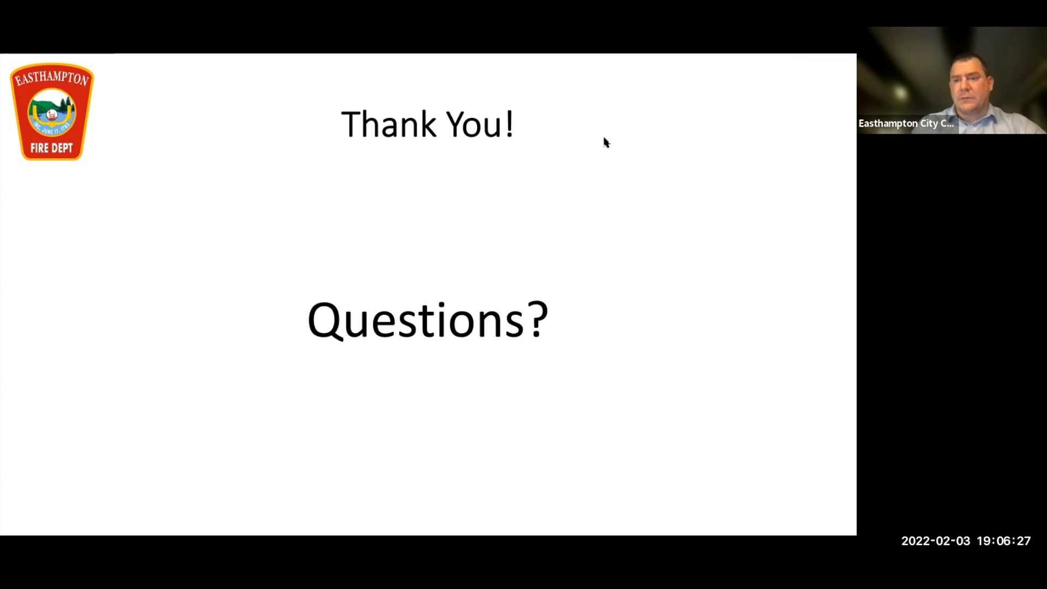
pyautogui.moveTo(619, 120)
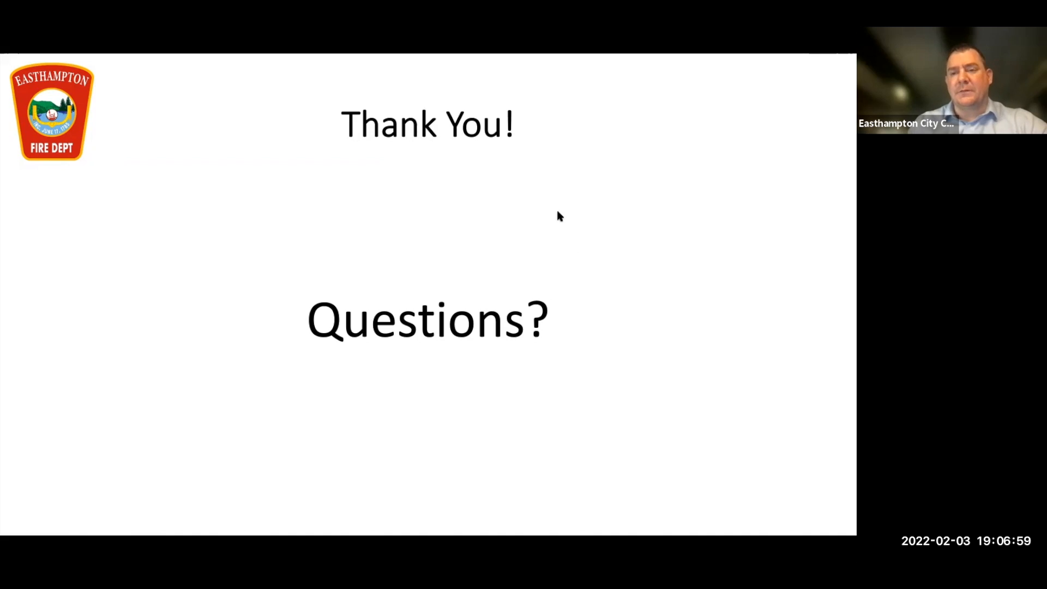
pyautogui.moveTo(558, 203)
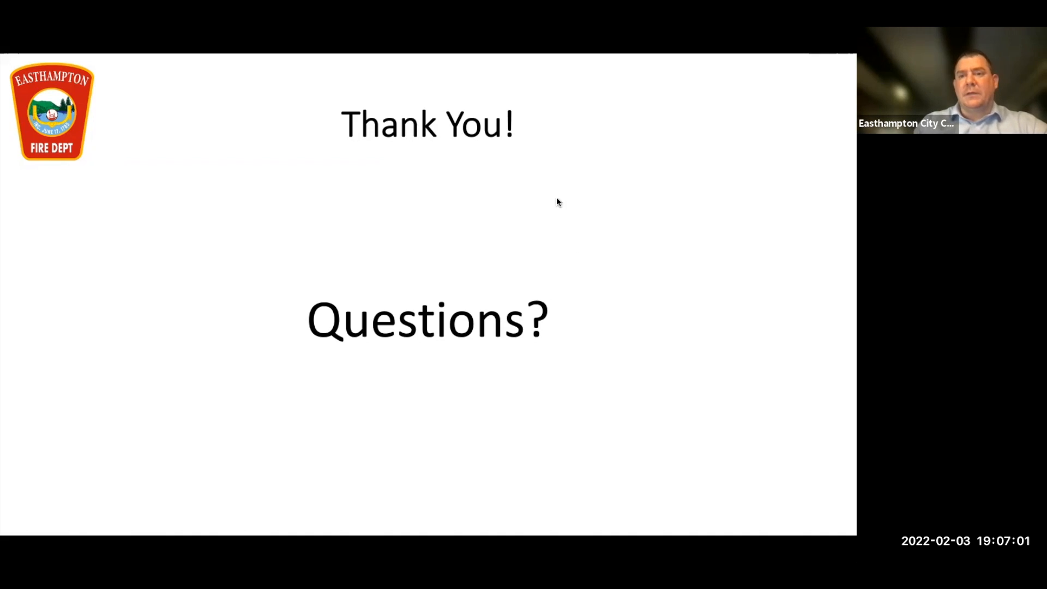
pyautogui.moveTo(554, 196)
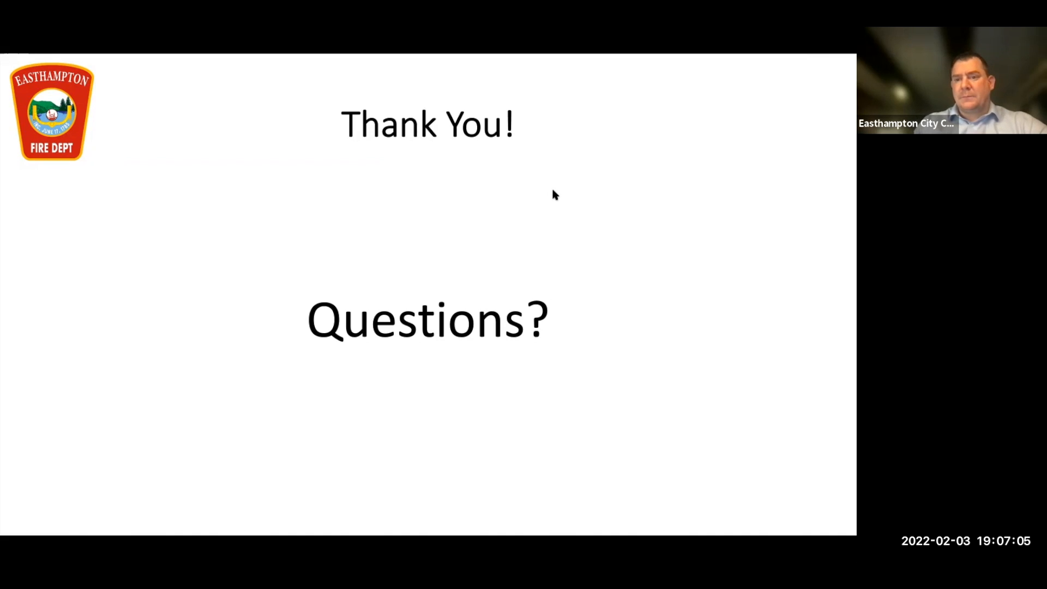
pyautogui.moveTo(564, 163)
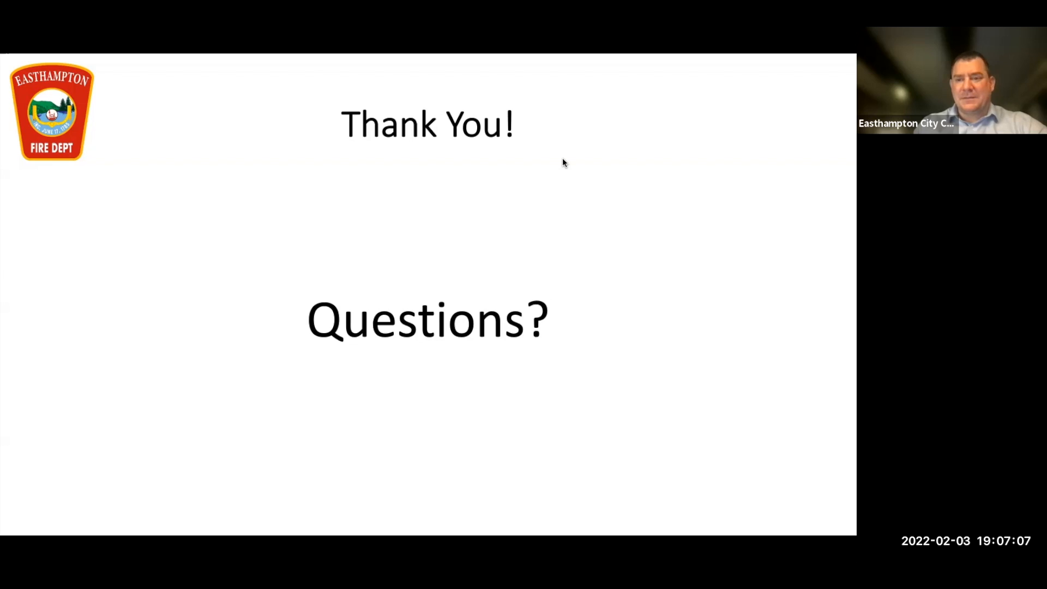